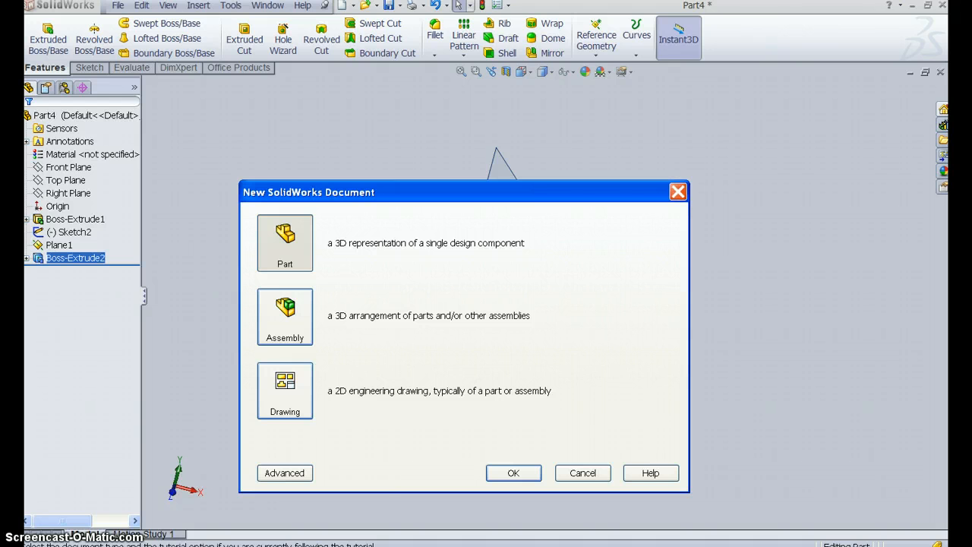
{"action": "mouse_move", "coordinate": [583, 474]}
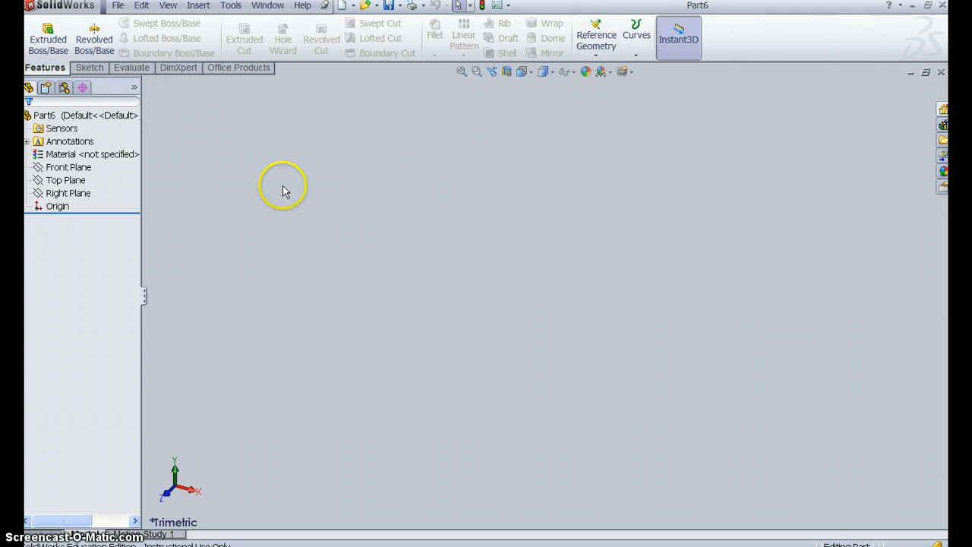
- Draw a center rectangle from the origin on the Top Plane sketch
{"action": "left_click", "coordinate": [46, 44]}
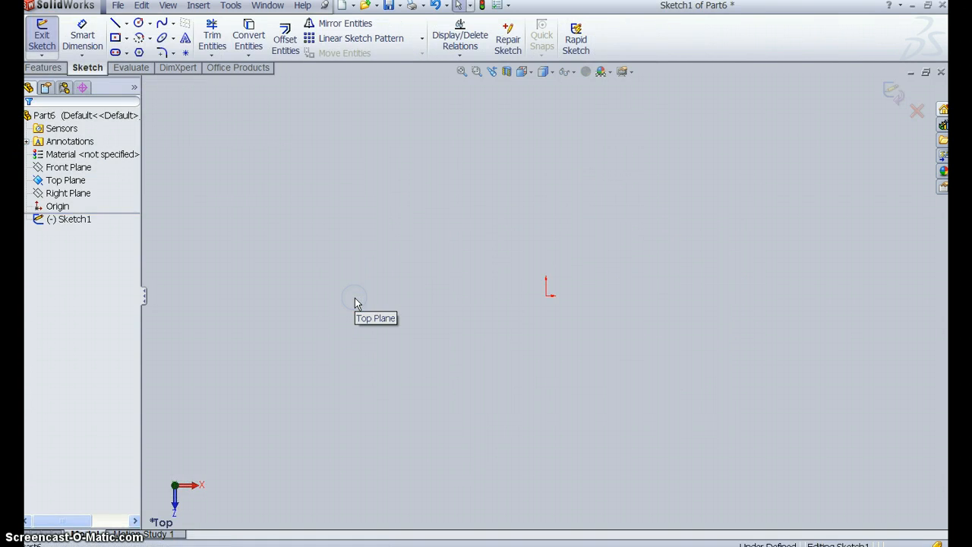
{"action": "left_click", "coordinate": [129, 40]}
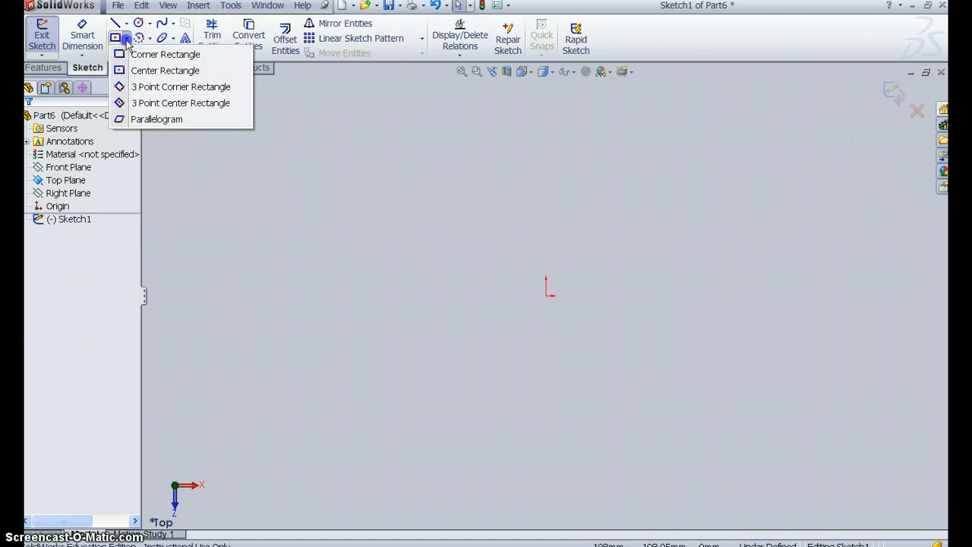
{"action": "left_click", "coordinate": [164, 70]}
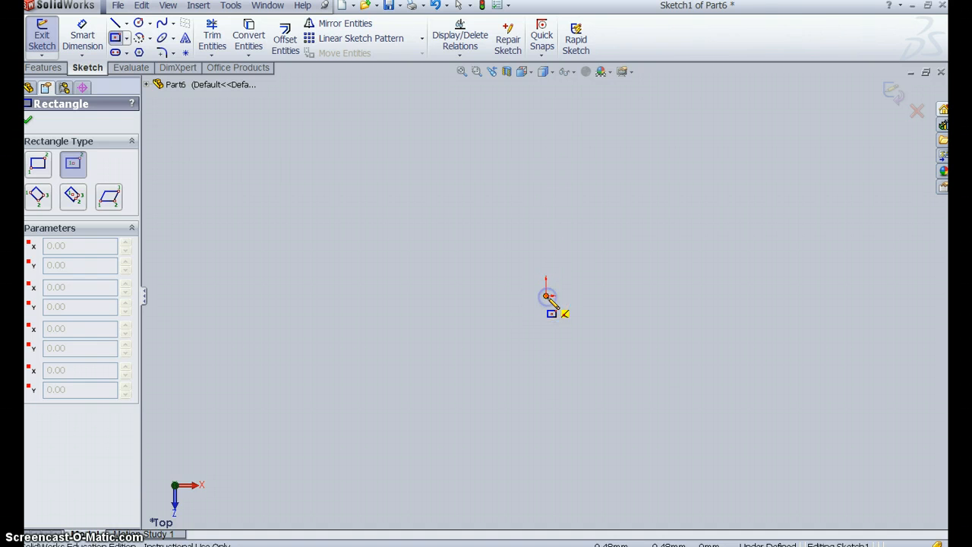
{"action": "left_click_drag", "start_coordinate": [545, 295], "coordinate": [672, 211]}
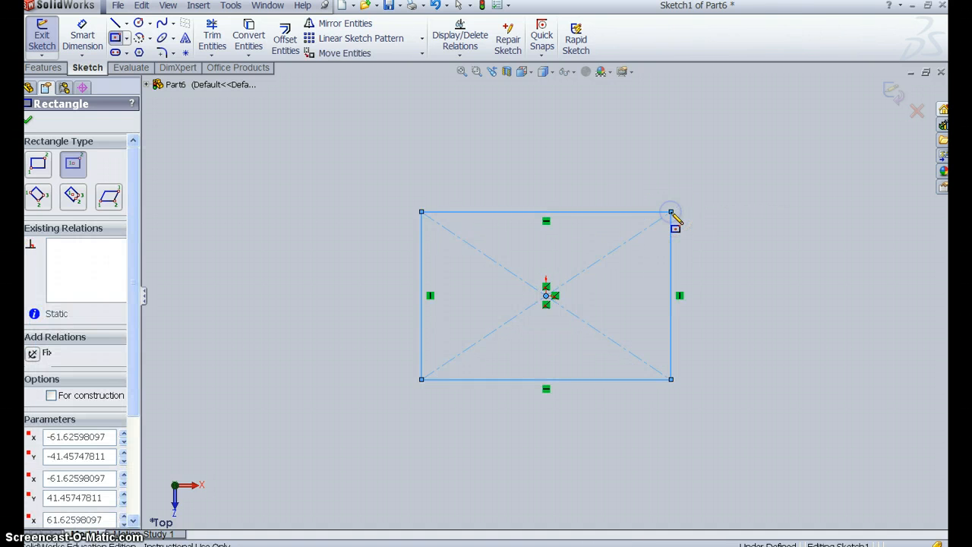
{"action": "left_click", "coordinate": [231, 7]}
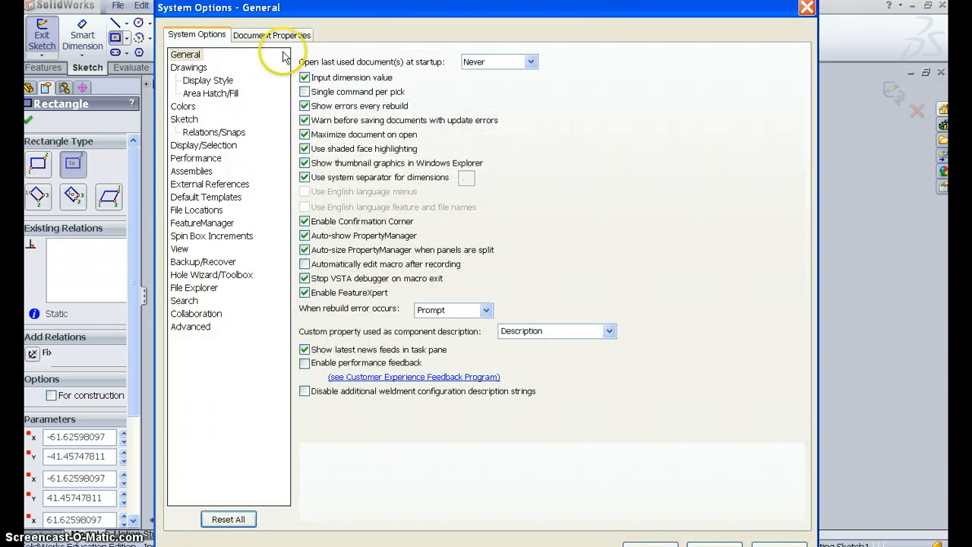
- Set the document's unit system to IPS (inches) in Document Properties
{"action": "left_click", "coordinate": [270, 33]}
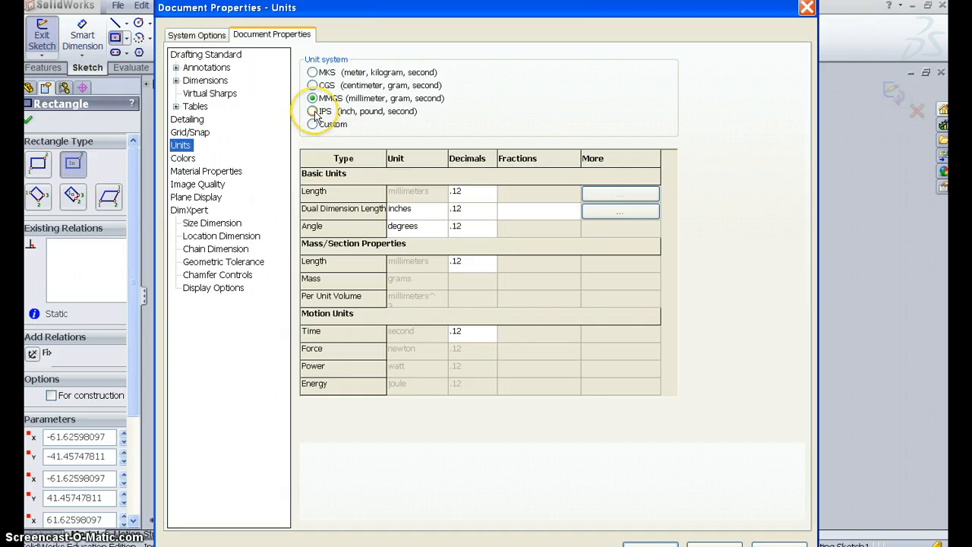
{"action": "left_click", "coordinate": [313, 111]}
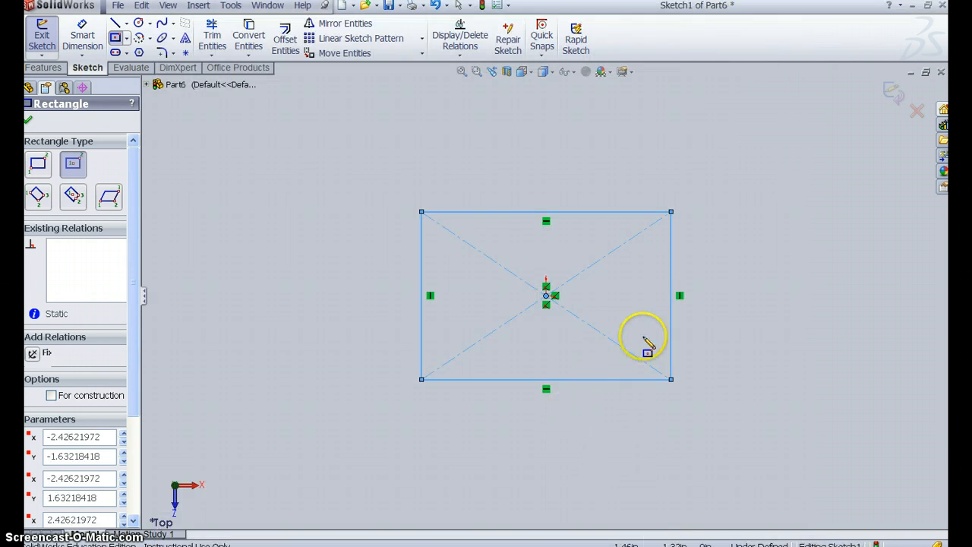
- Smart Dimension the rectangle to 4.000 in wide and 3 in high
{"action": "left_click", "coordinate": [82, 37]}
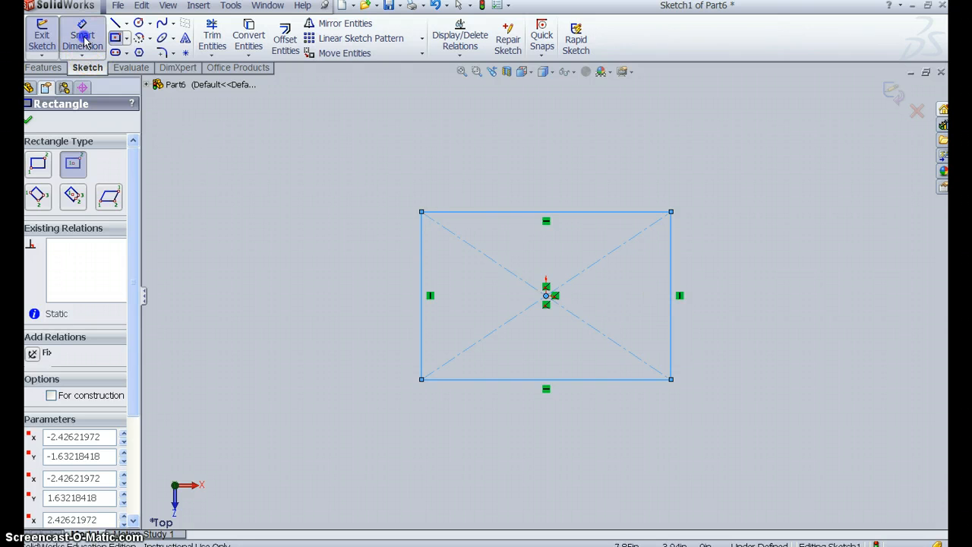
{"action": "left_click", "coordinate": [671, 294]}
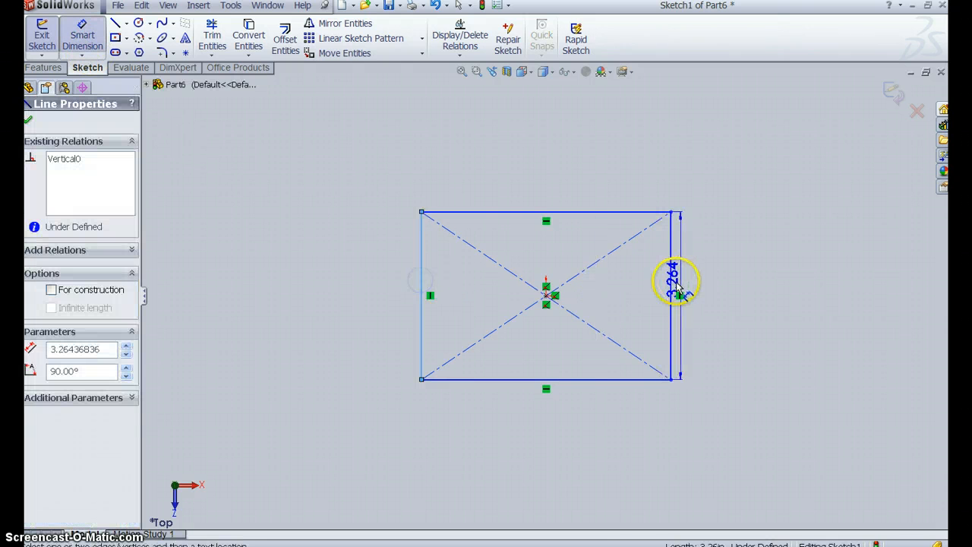
{"action": "left_click", "coordinate": [545, 143]}
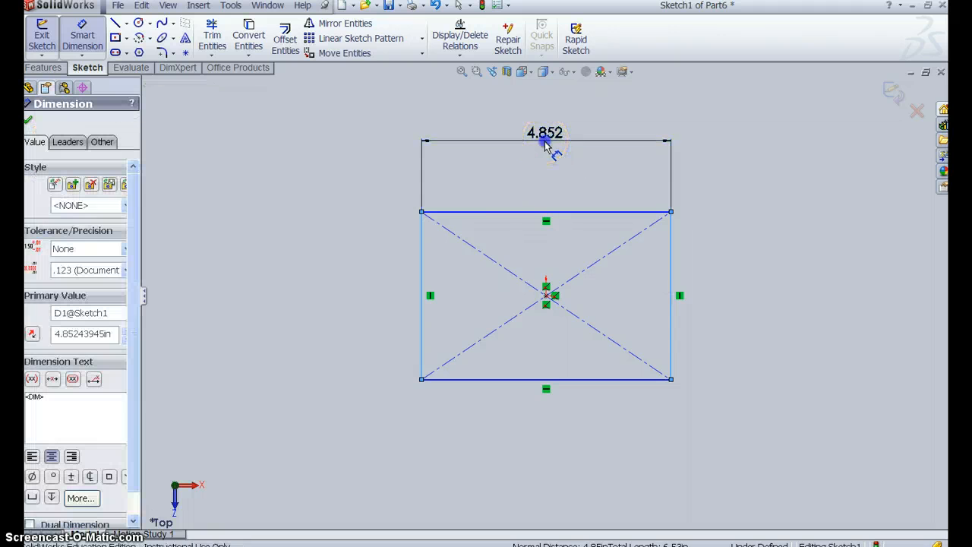
{"action": "type", "text": "4.000"}
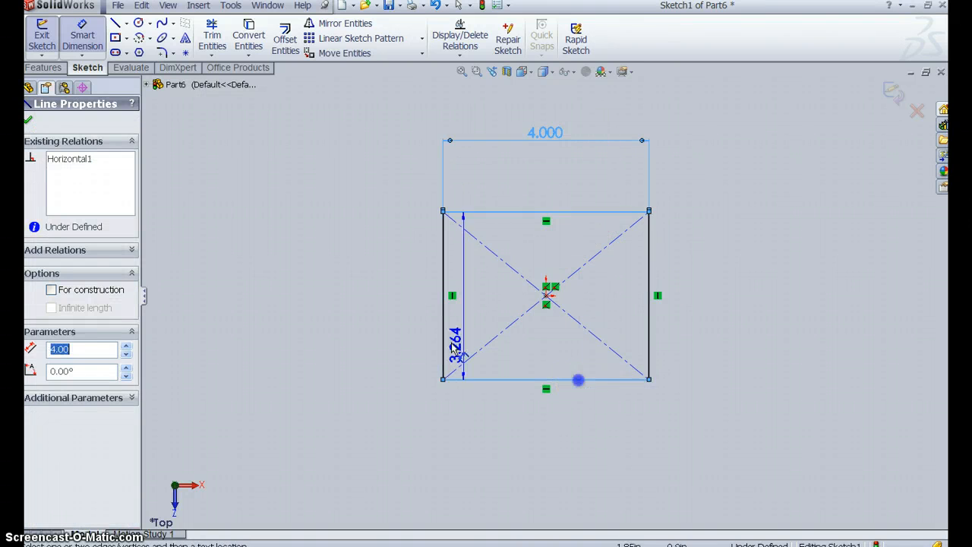
{"action": "double_click", "coordinate": [453, 337]}
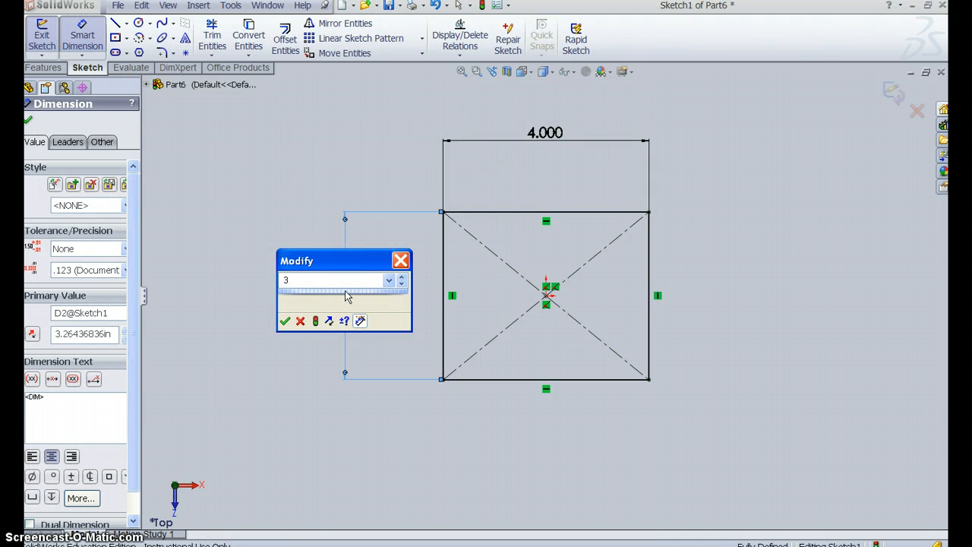
{"action": "left_click", "coordinate": [286, 322]}
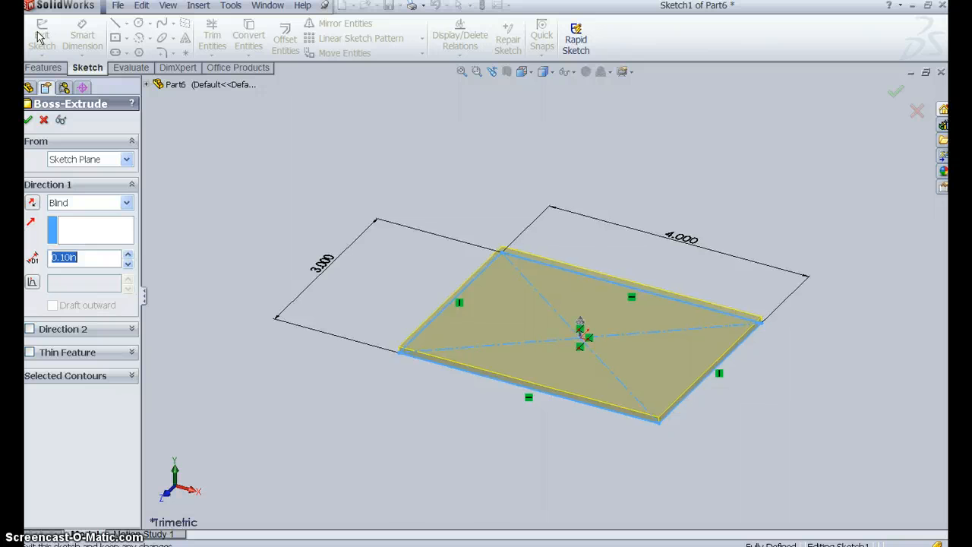
{"action": "mouse_move", "coordinate": [76, 176]}
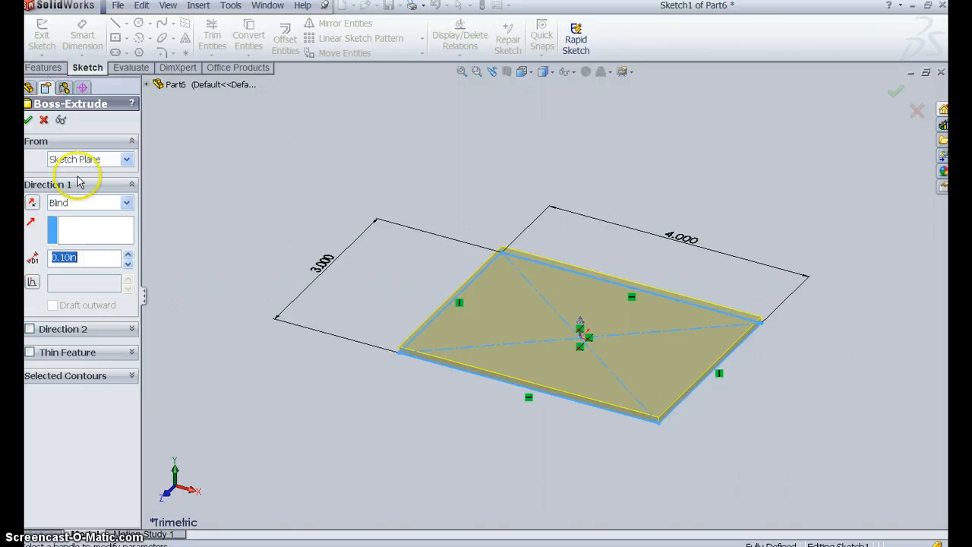
{"action": "mouse_move", "coordinate": [46, 267]}
{"action": "type", "text": "0.5"}
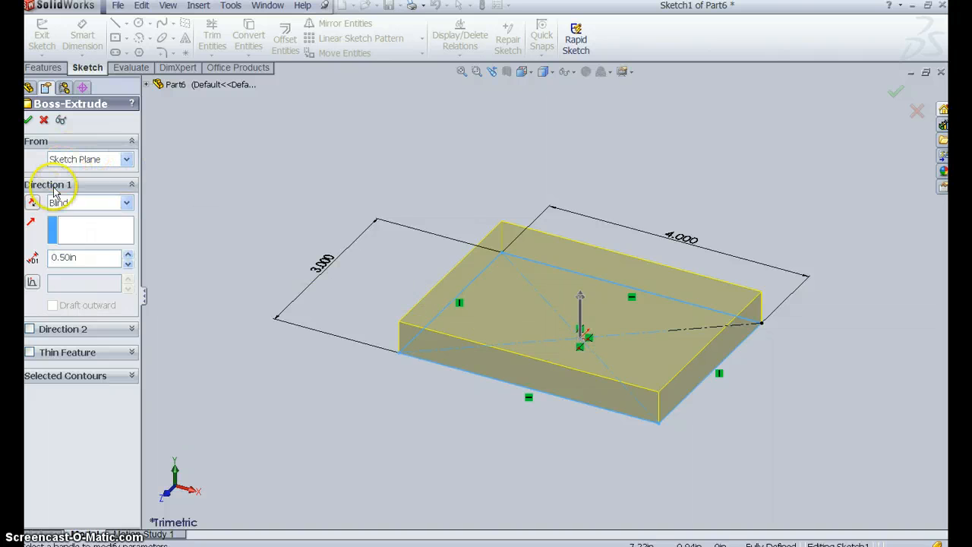
- Extrude the rectangle 0.50 in downward with Reverse Direction as Boss-Extrude1
{"action": "left_click", "coordinate": [32, 202]}
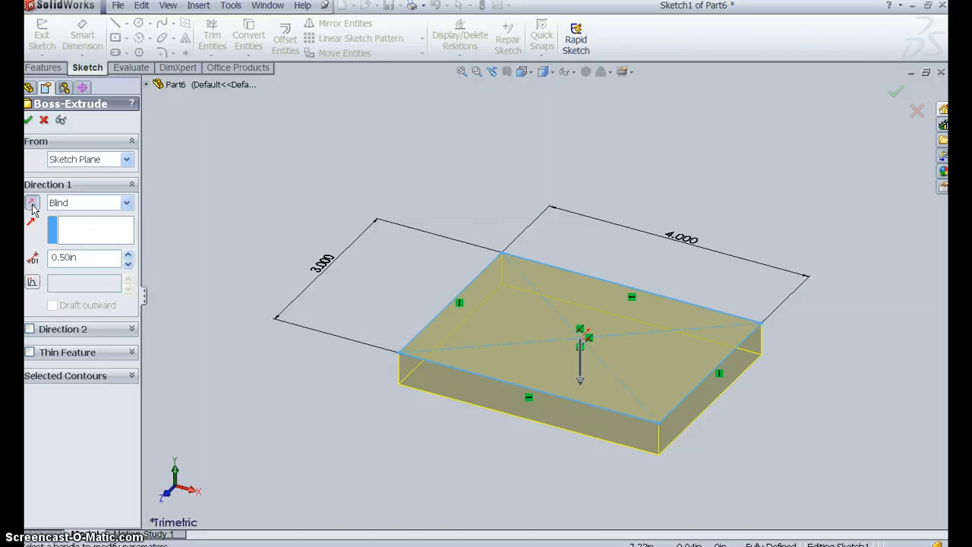
{"action": "left_click", "coordinate": [27, 120]}
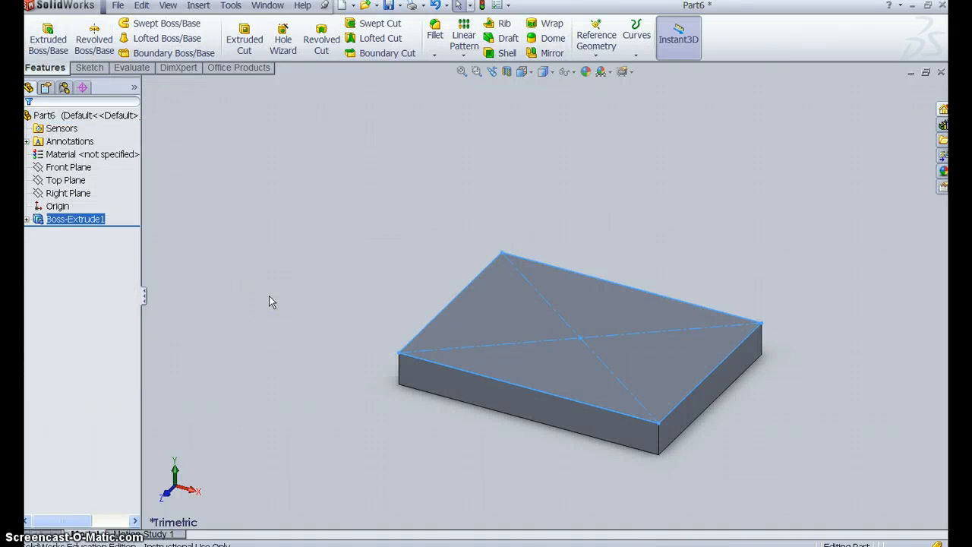
- Switch the view orientation to Top to look straight down on the block
{"action": "left_click", "coordinate": [523, 71]}
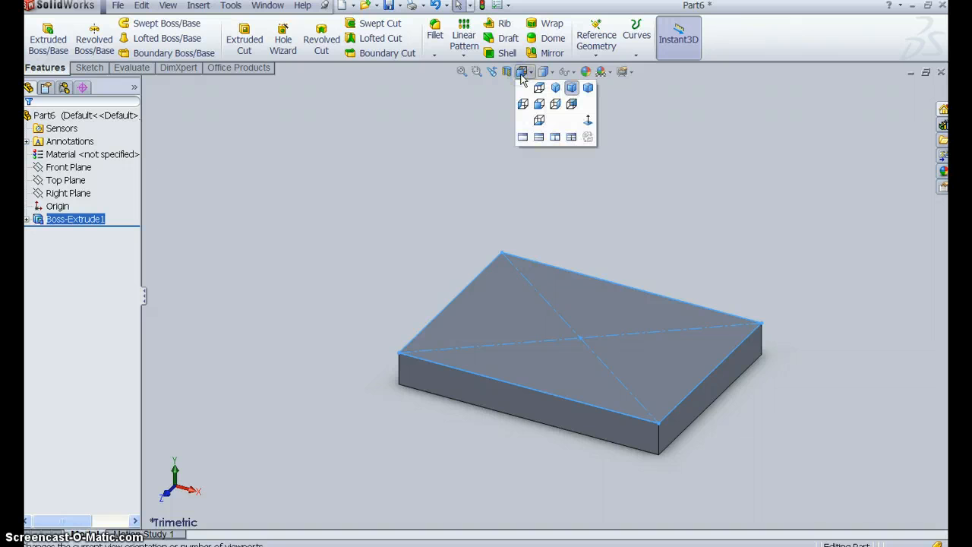
{"action": "left_click", "coordinate": [554, 104]}
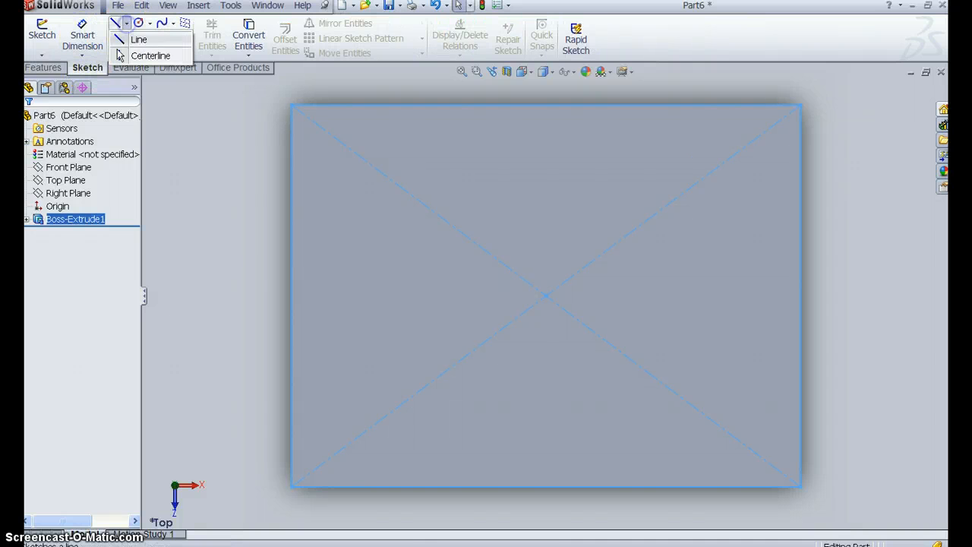
- Draw a vertical construction centerline through the origin across the top face
{"action": "left_click", "coordinate": [135, 39]}
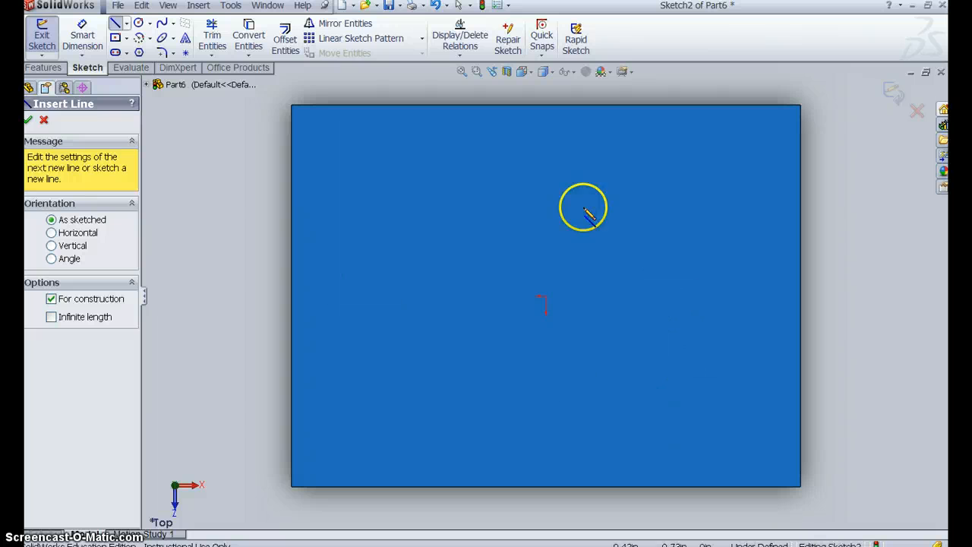
{"action": "mouse_move", "coordinate": [544, 297]}
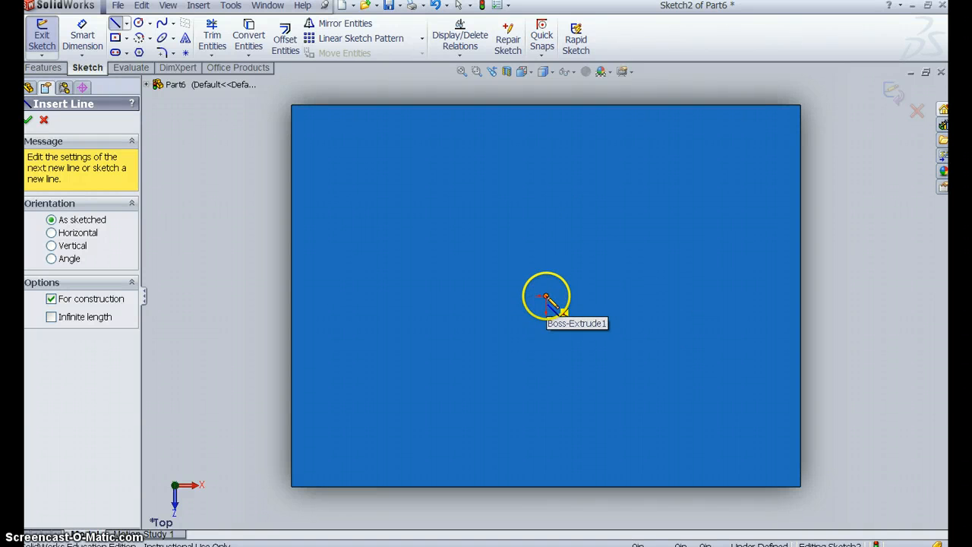
{"action": "left_click_drag", "start_coordinate": [546, 297], "coordinate": [545, 104]}
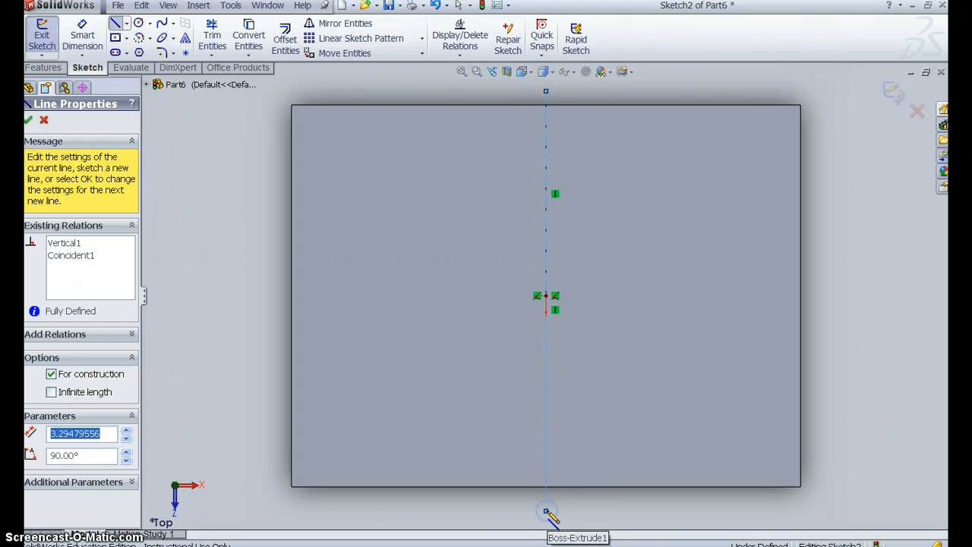
{"action": "left_click_drag", "start_coordinate": [546, 511], "coordinate": [160, 270]}
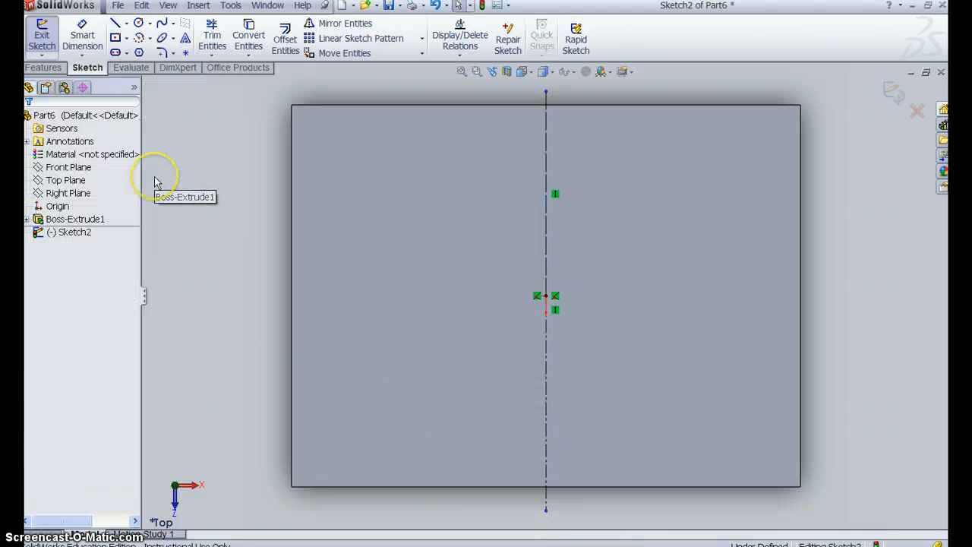
{"action": "mouse_move", "coordinate": [266, 420]}
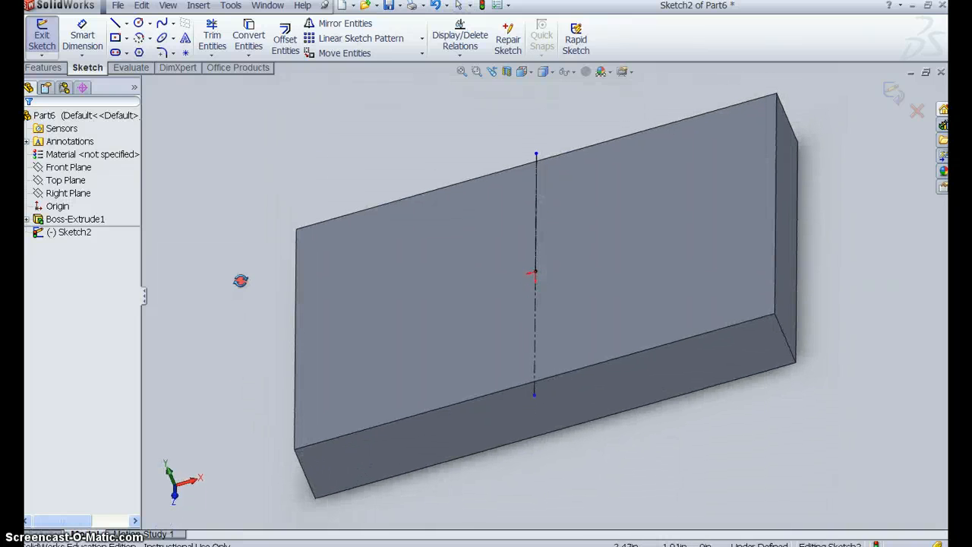
{"action": "left_click", "coordinate": [565, 334]}
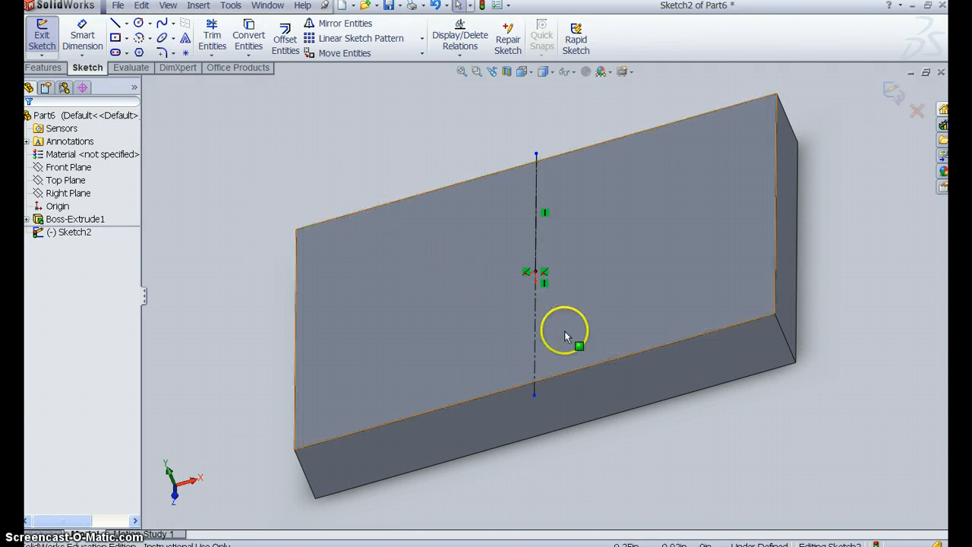
{"action": "mouse_move", "coordinate": [554, 337]}
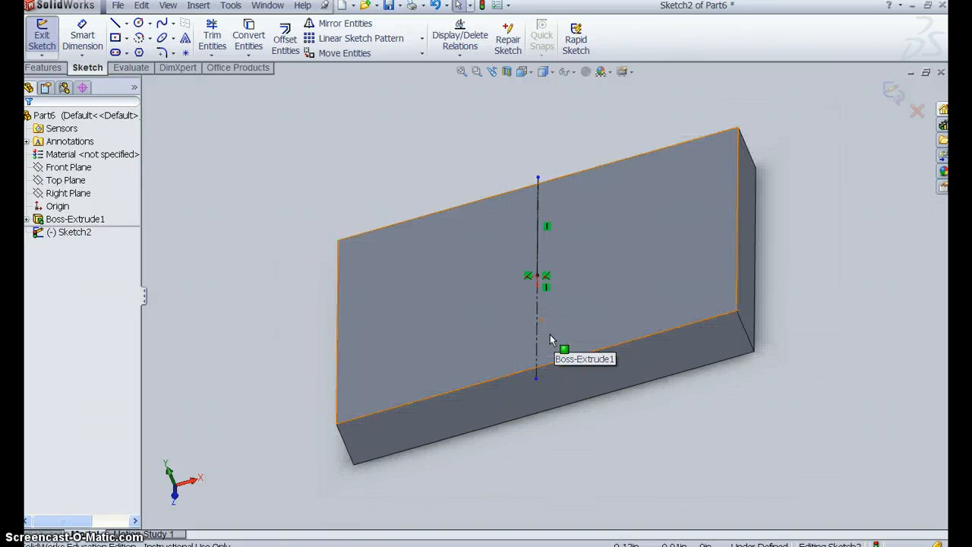
{"action": "left_click", "coordinate": [519, 72]}
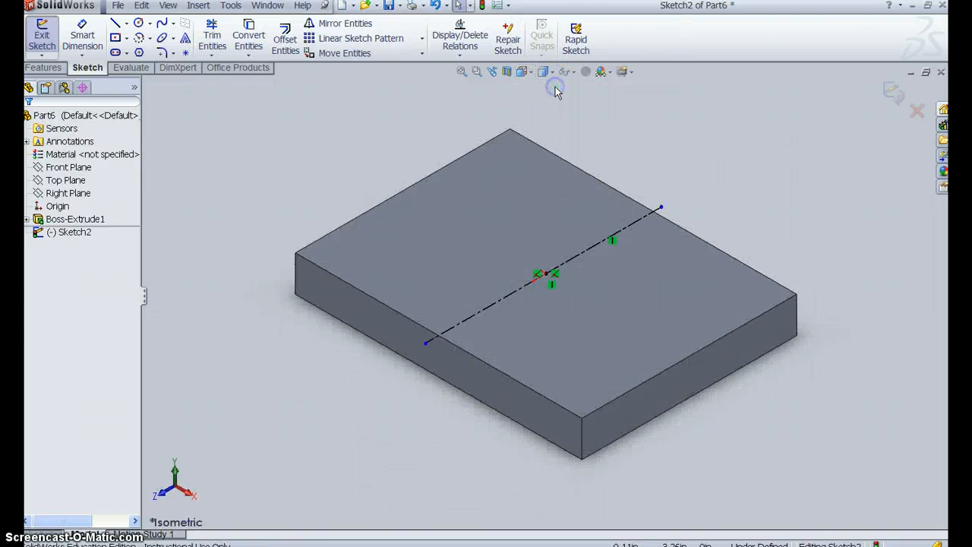
{"action": "mouse_move", "coordinate": [553, 90]}
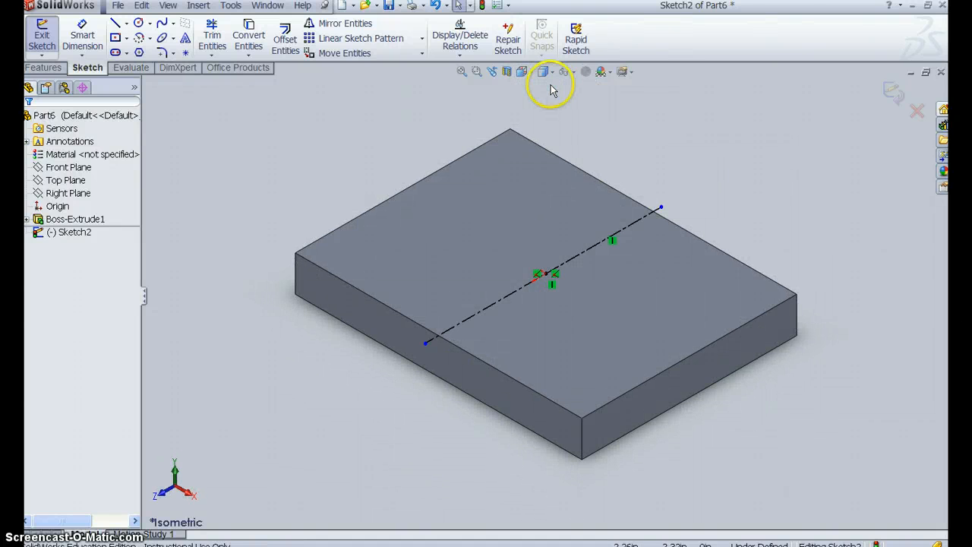
{"action": "mouse_move", "coordinate": [42, 44]}
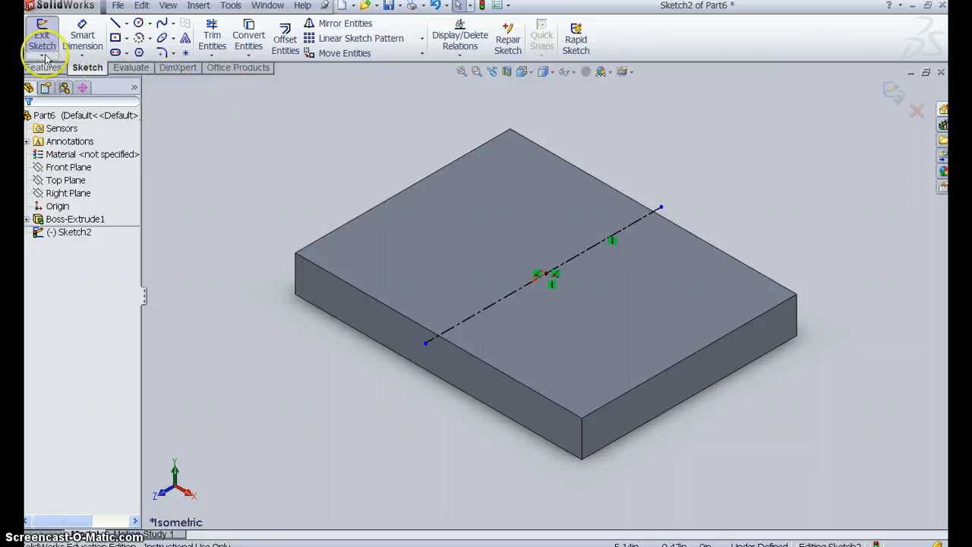
- Exit the centerline sketch and start a new reference plane
{"action": "left_click", "coordinate": [40, 40]}
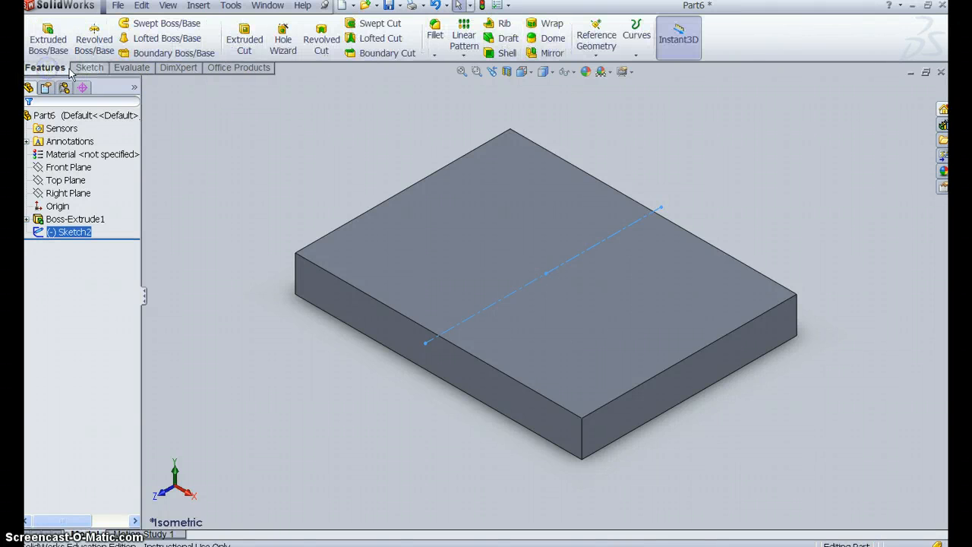
{"action": "left_click", "coordinate": [595, 38]}
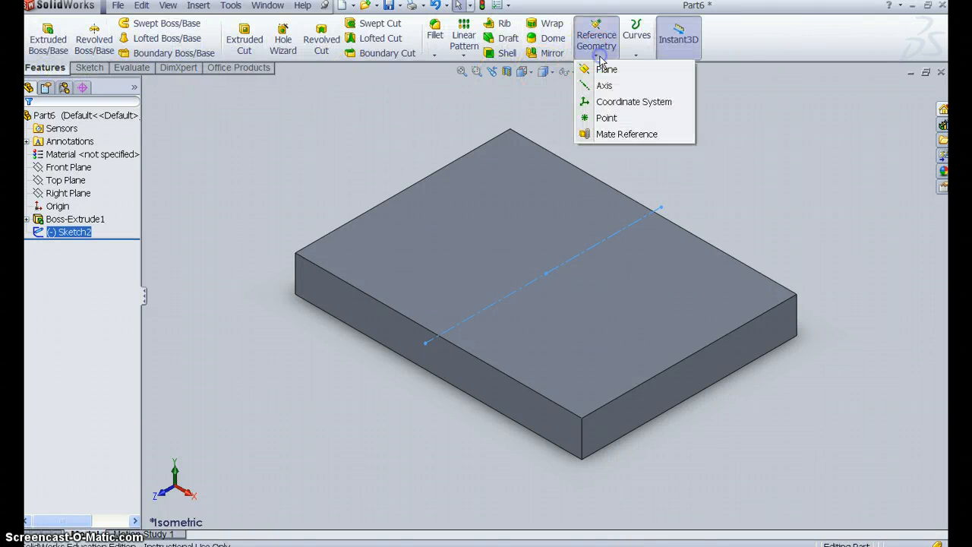
{"action": "left_click", "coordinate": [607, 70]}
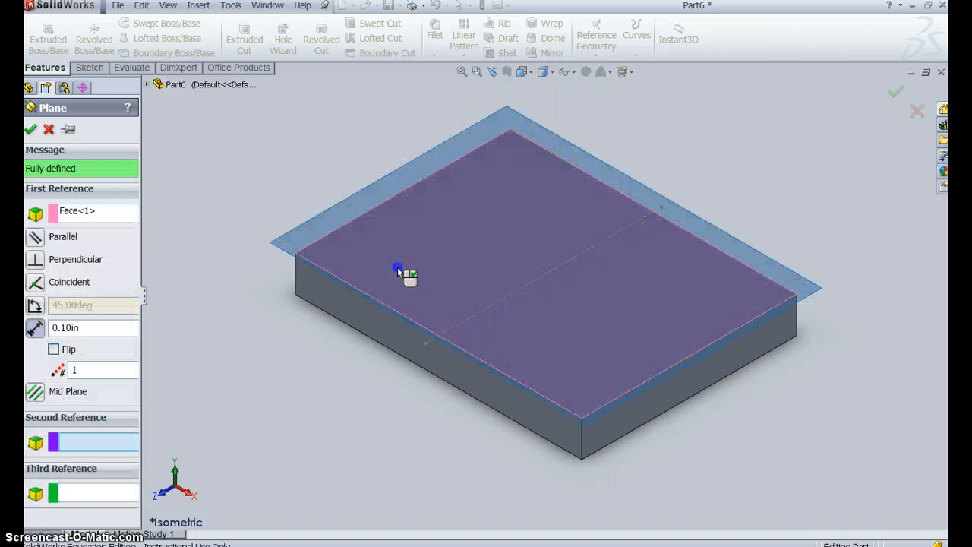
{"action": "mouse_move", "coordinate": [388, 398]}
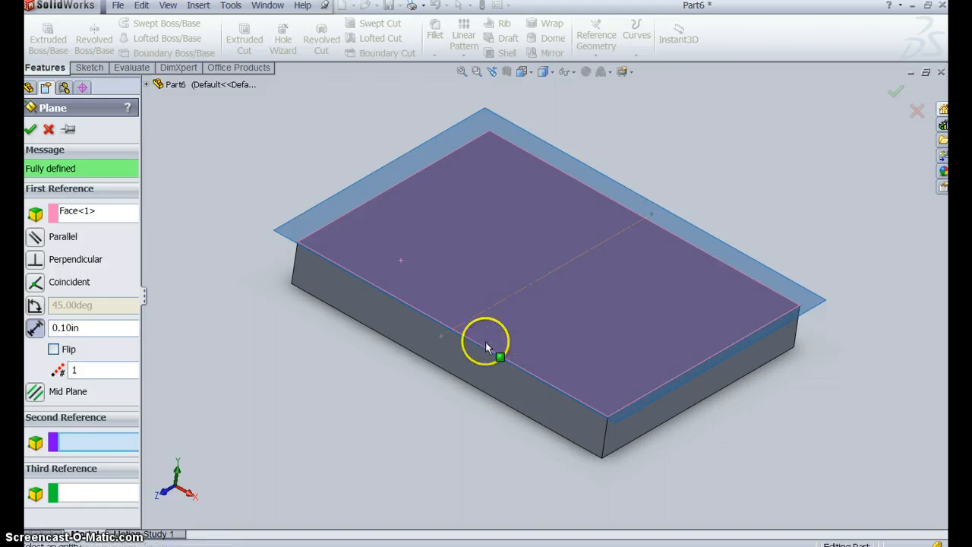
{"action": "mouse_move", "coordinate": [474, 328]}
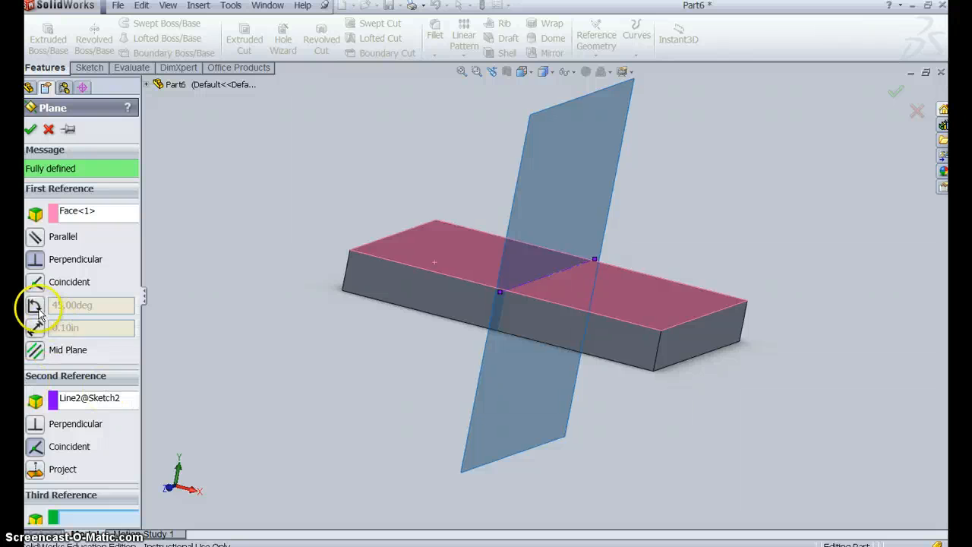
- Define the plane At Angle 135.00deg from the top face through Line2@Sketch2 and accept it
{"action": "left_click", "coordinate": [35, 305]}
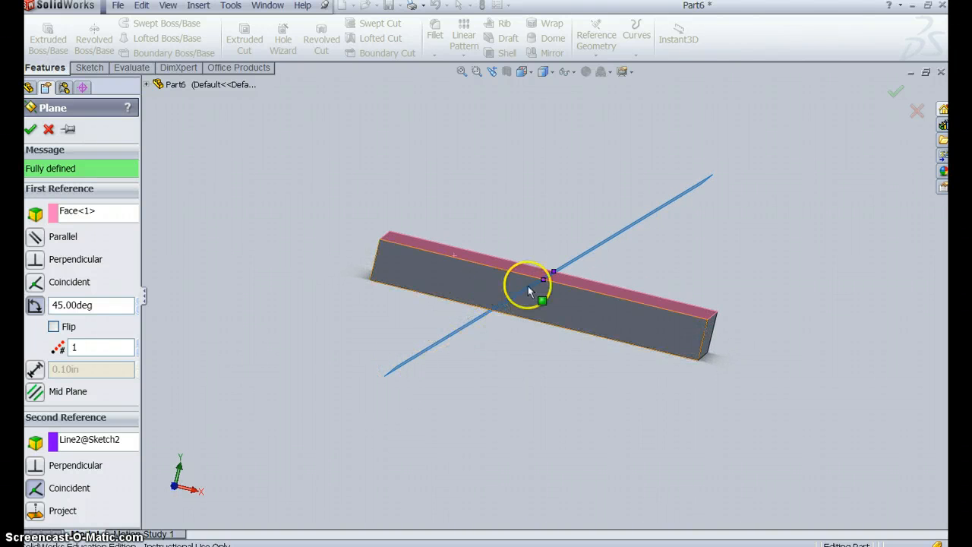
{"action": "mouse_move", "coordinate": [620, 234]}
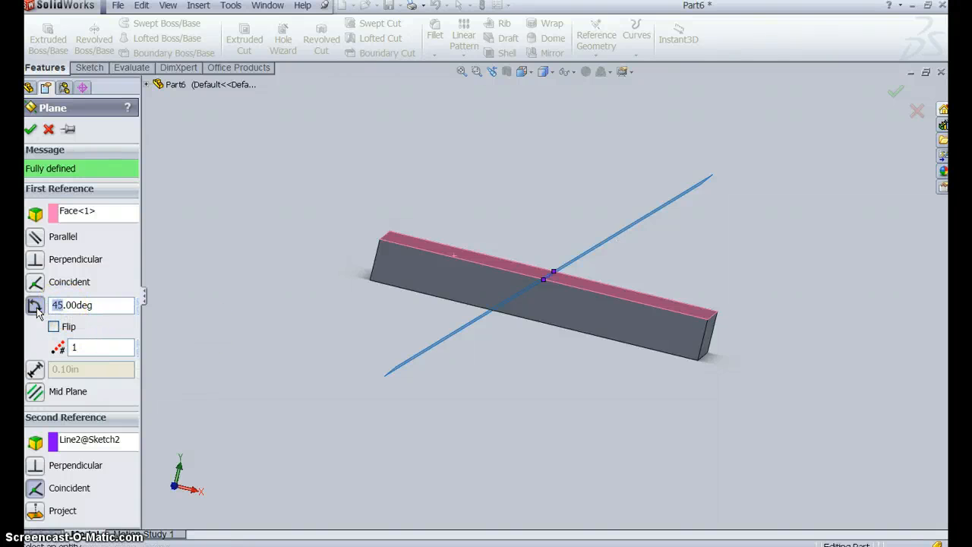
{"action": "type", "text": "135.00deg"}
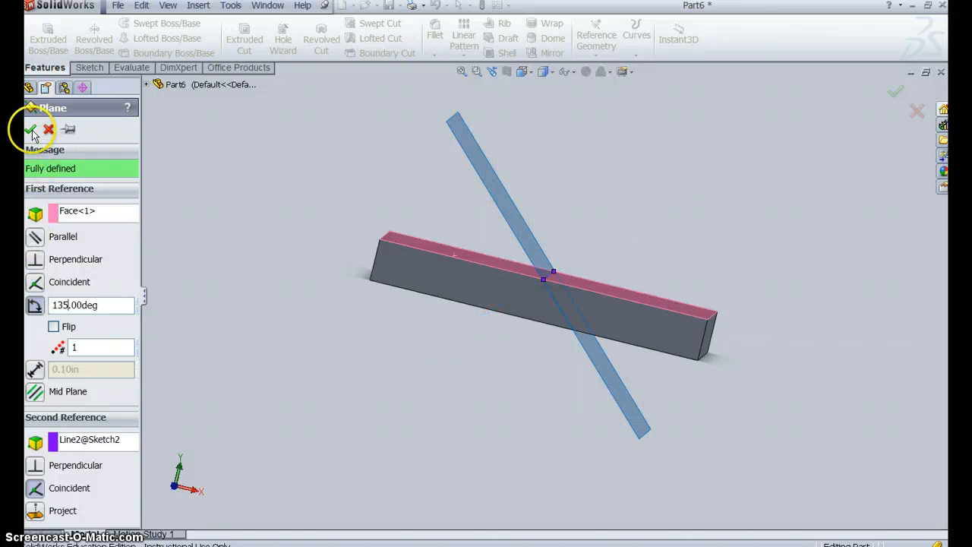
{"action": "left_click", "coordinate": [33, 131]}
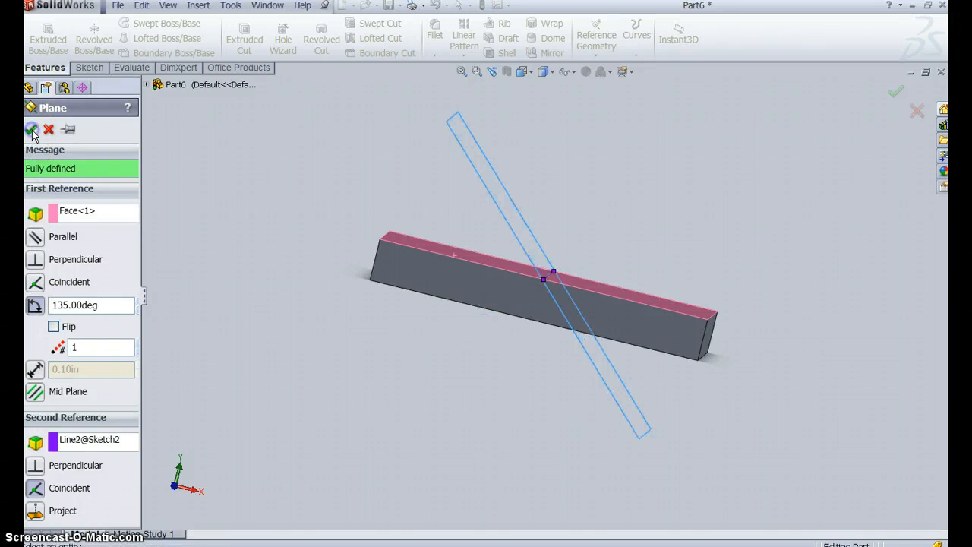
- Confirm Plane1 and face normal to it, ready for sketching
{"action": "left_click", "coordinate": [33, 129]}
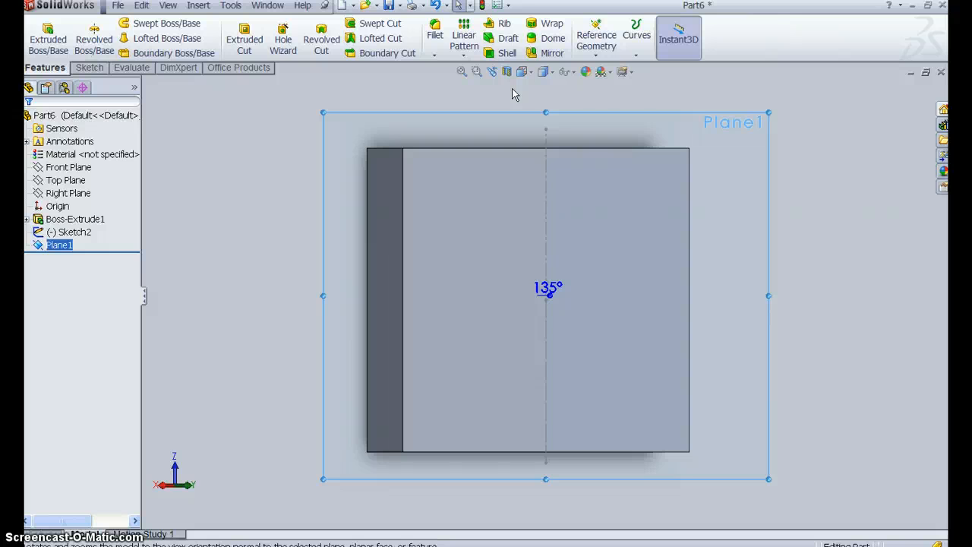
{"action": "left_click", "coordinate": [88, 67]}
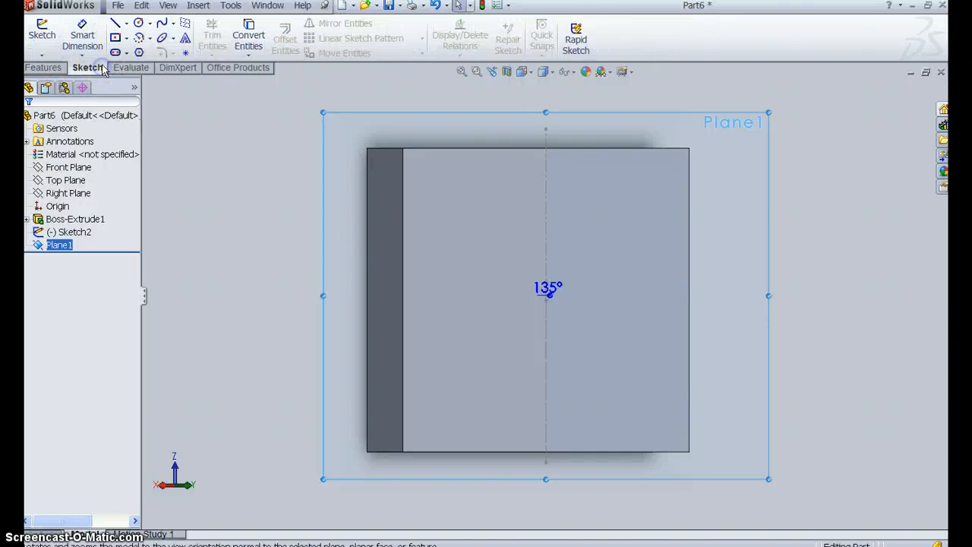
- Place a 6-sided inscribed polygon centred at the origin on Plane1
{"action": "left_click", "coordinate": [138, 52]}
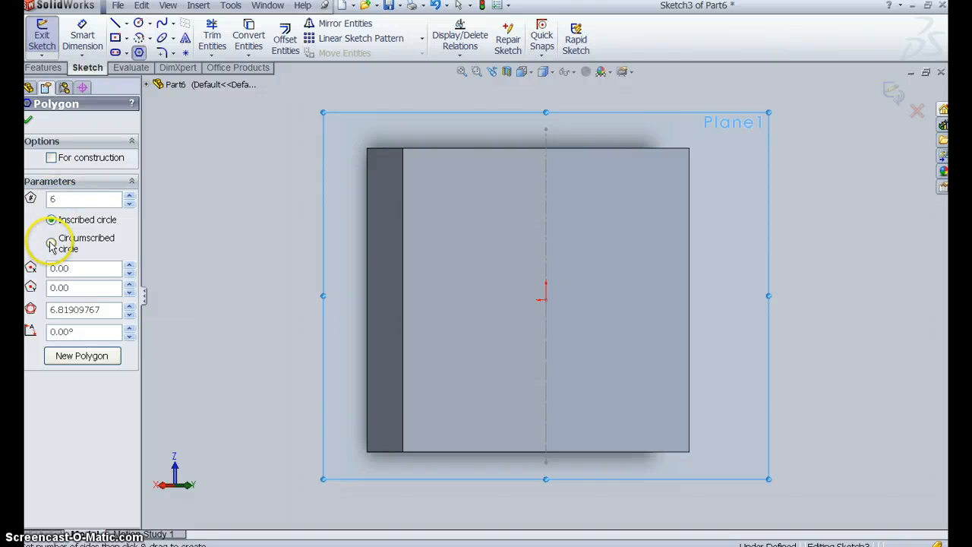
{"action": "left_click", "coordinate": [51, 243]}
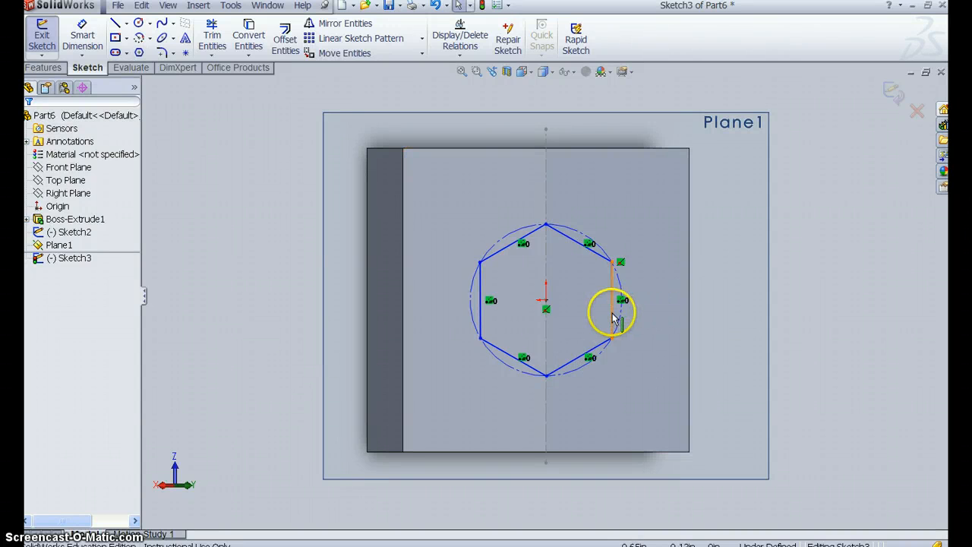
{"action": "mouse_move", "coordinate": [686, 307]}
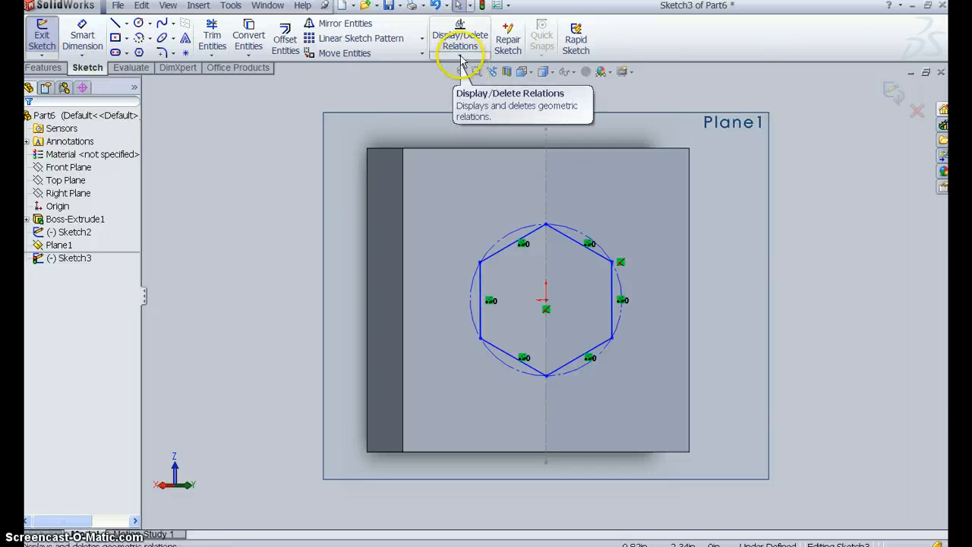
- Add a Parallel relation between the hexagon's right side and the block's right edge
{"action": "left_click", "coordinate": [459, 40]}
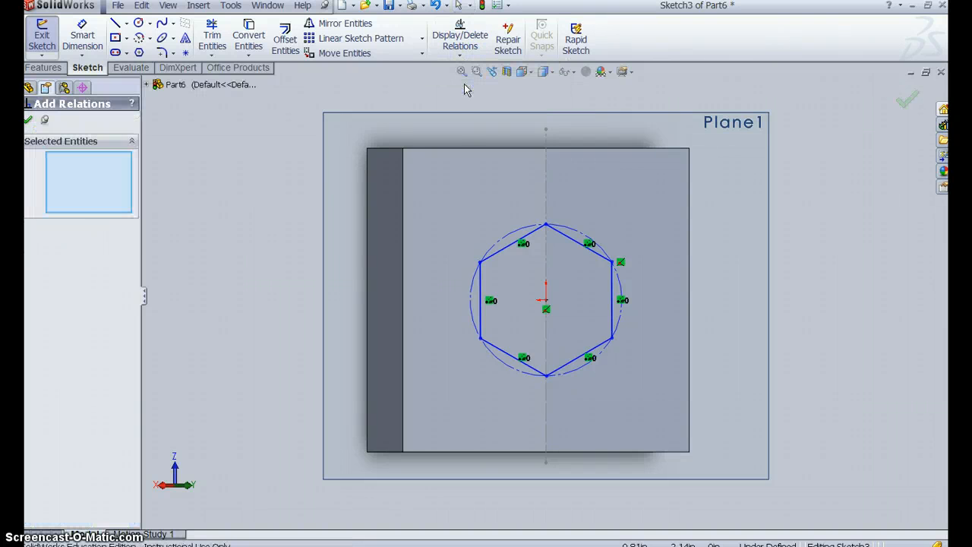
{"action": "left_click", "coordinate": [611, 298]}
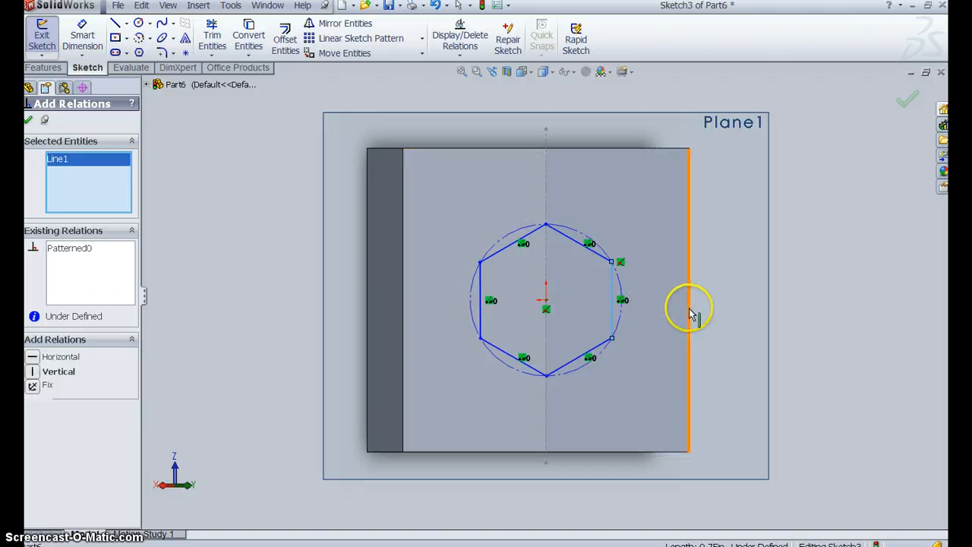
{"action": "left_click", "coordinate": [690, 304]}
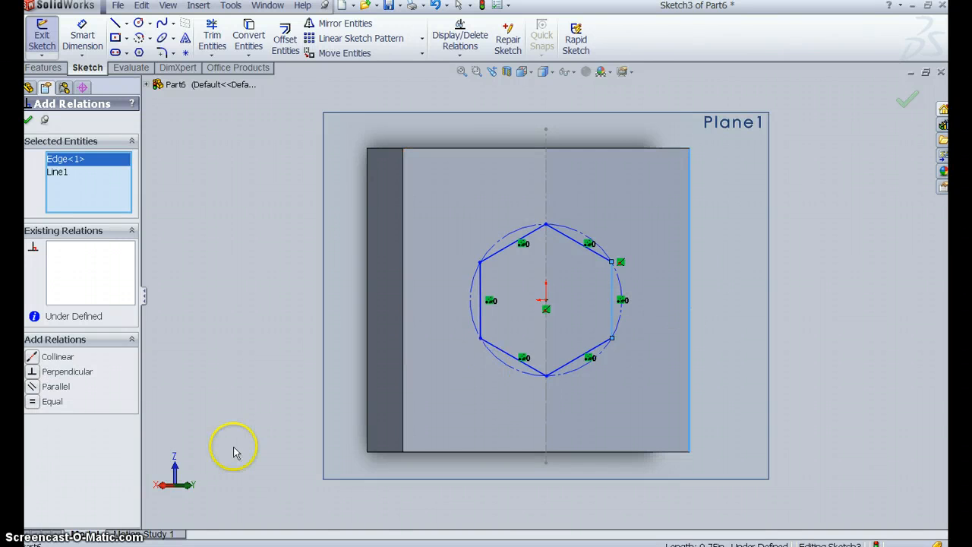
{"action": "left_click", "coordinate": [55, 388]}
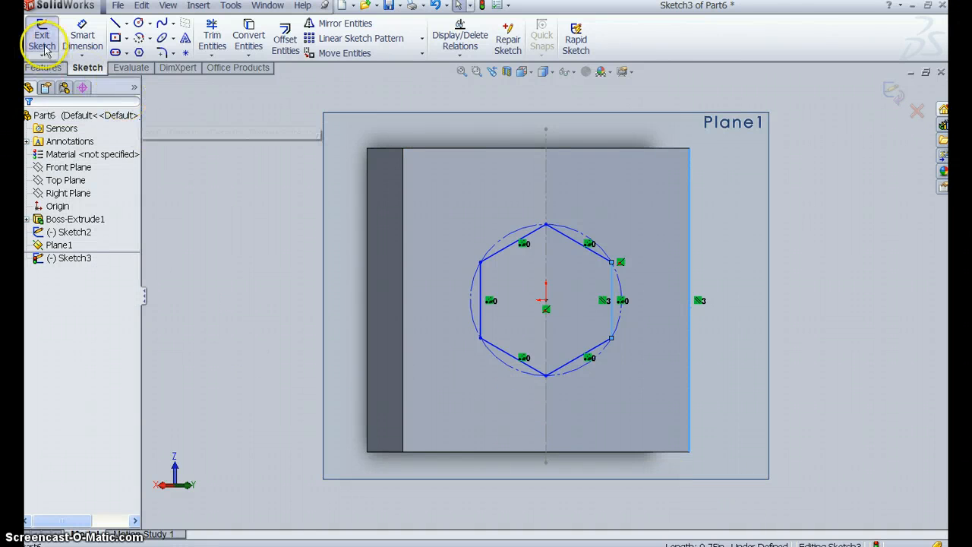
- Exit the hexagon sketch, orbit the block, and select Sketch3 for a solid feature
{"action": "left_click", "coordinate": [42, 39]}
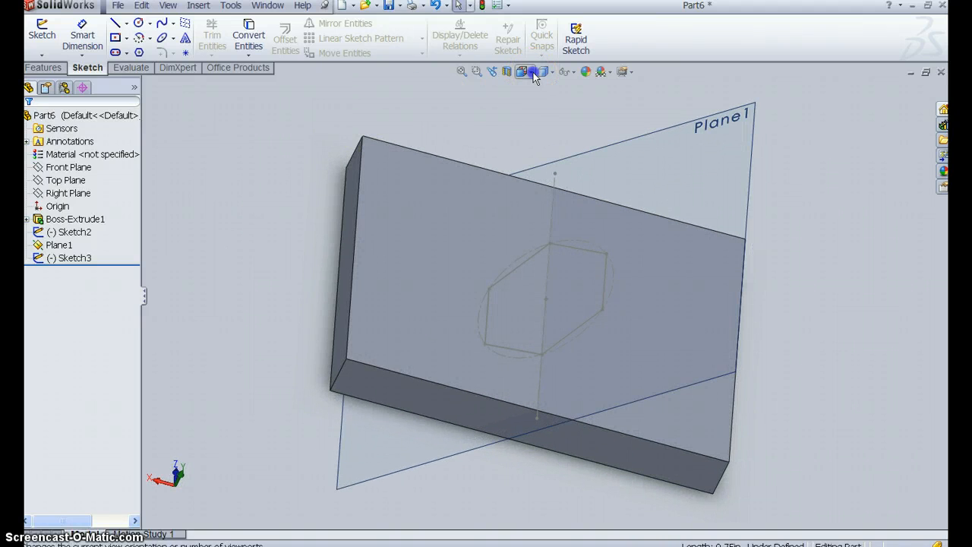
{"action": "left_click", "coordinate": [535, 72]}
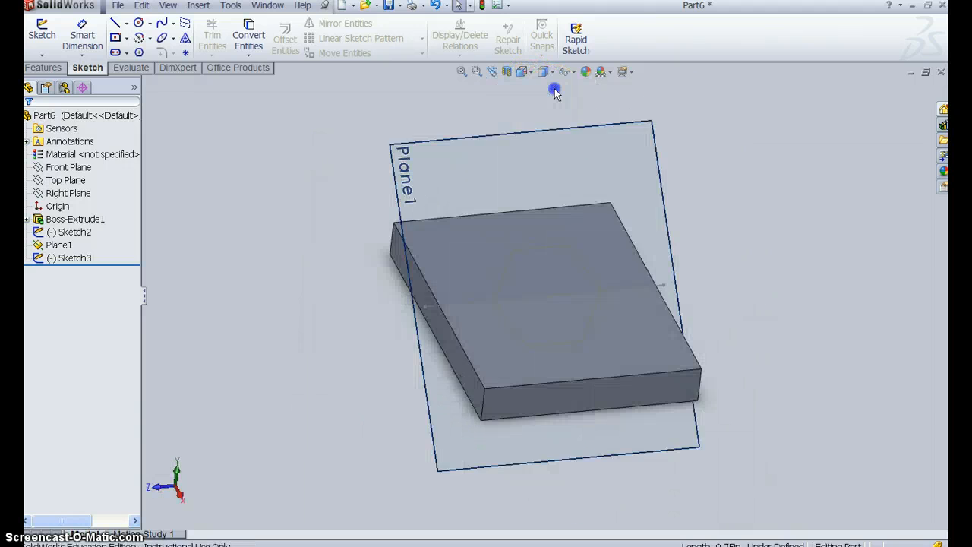
{"action": "left_click_drag", "start_coordinate": [554, 92], "coordinate": [749, 395]}
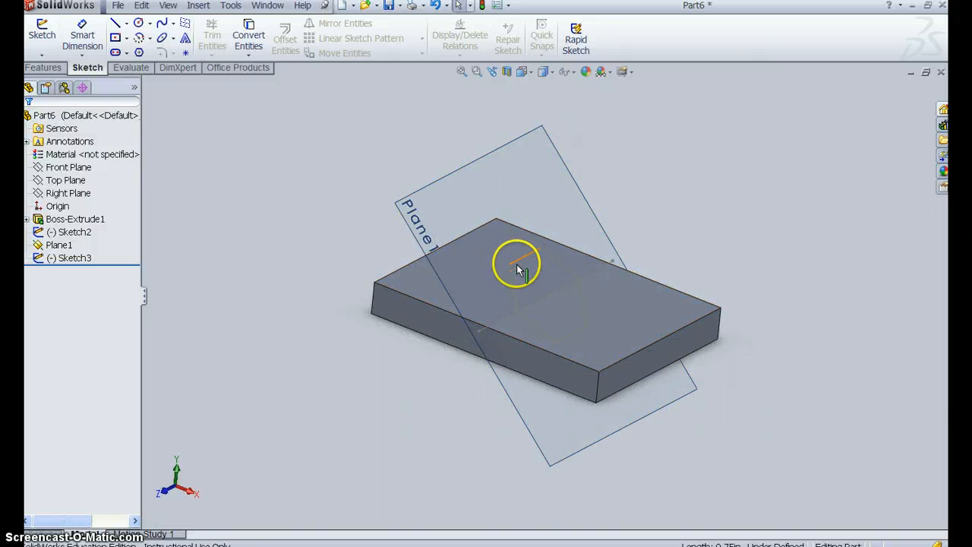
{"action": "left_click_drag", "start_coordinate": [516, 266], "coordinate": [577, 319]}
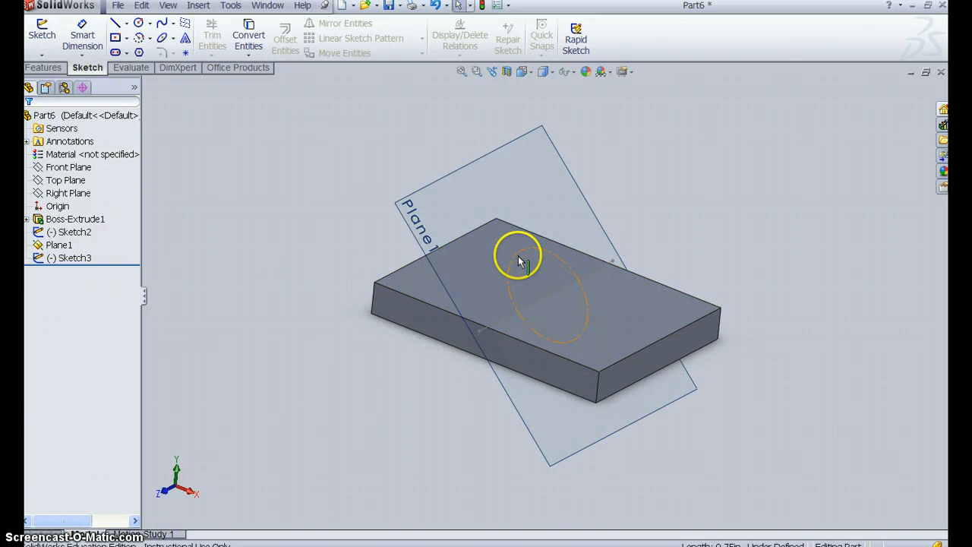
{"action": "left_click", "coordinate": [73, 258]}
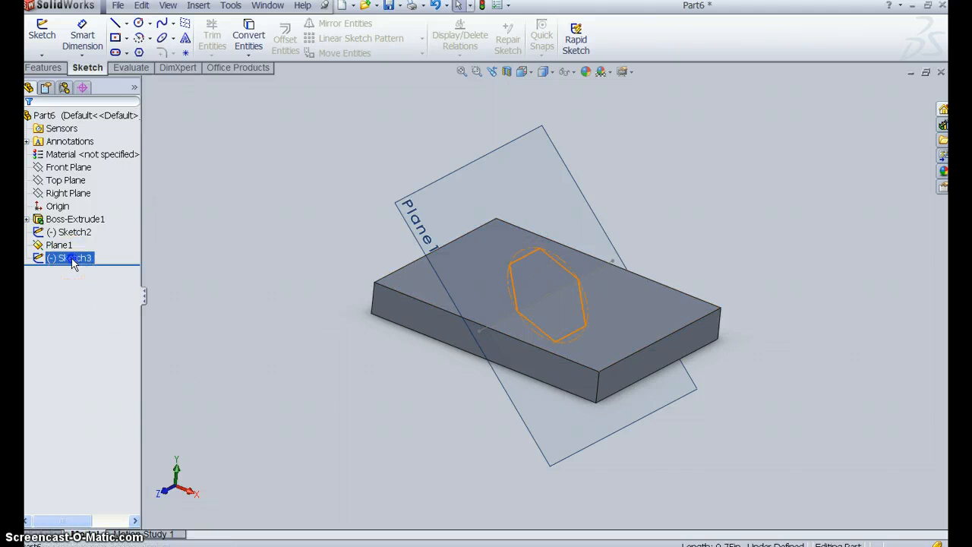
{"action": "left_click", "coordinate": [42, 67]}
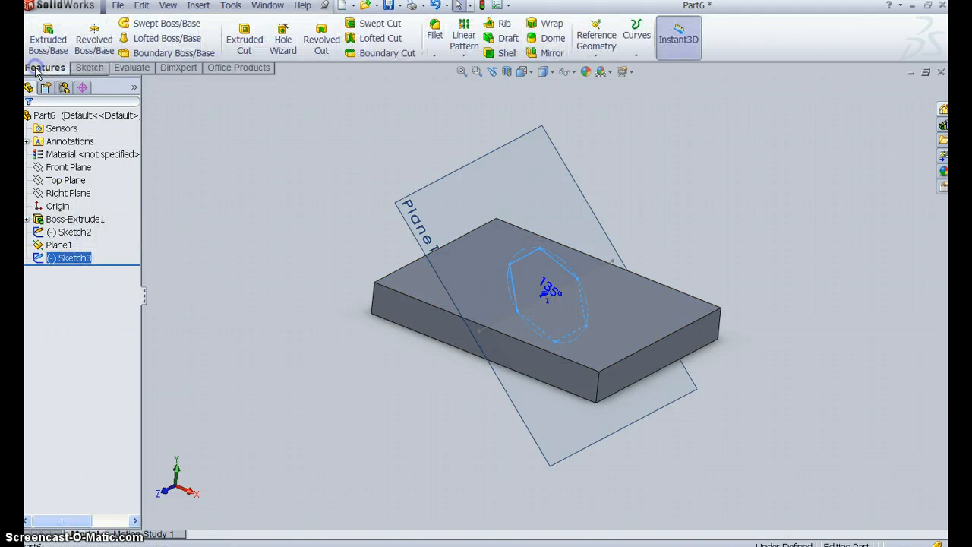
- Start an Extruded Boss of the hexagon with a Blind depth of 2.00in in Direction 1
{"action": "left_click", "coordinate": [47, 38]}
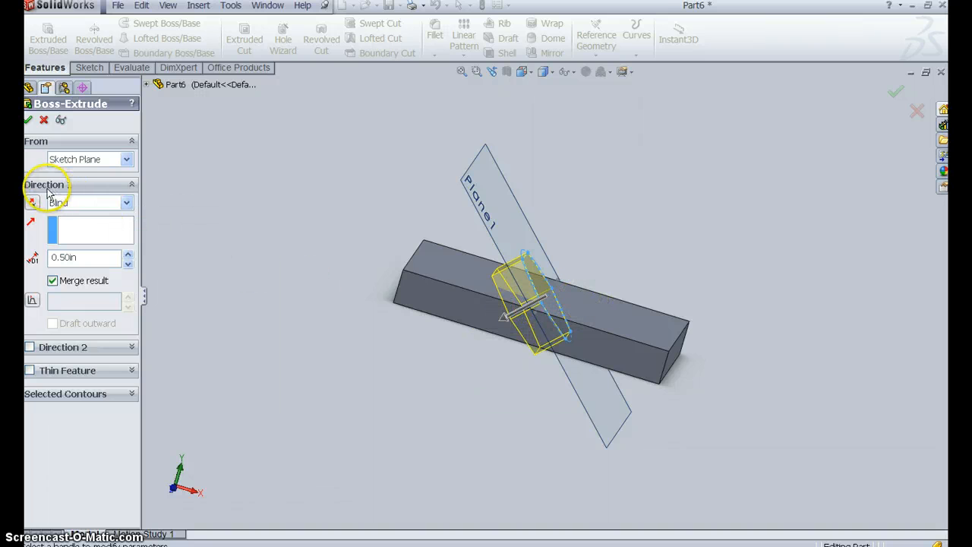
{"action": "left_click", "coordinate": [33, 202]}
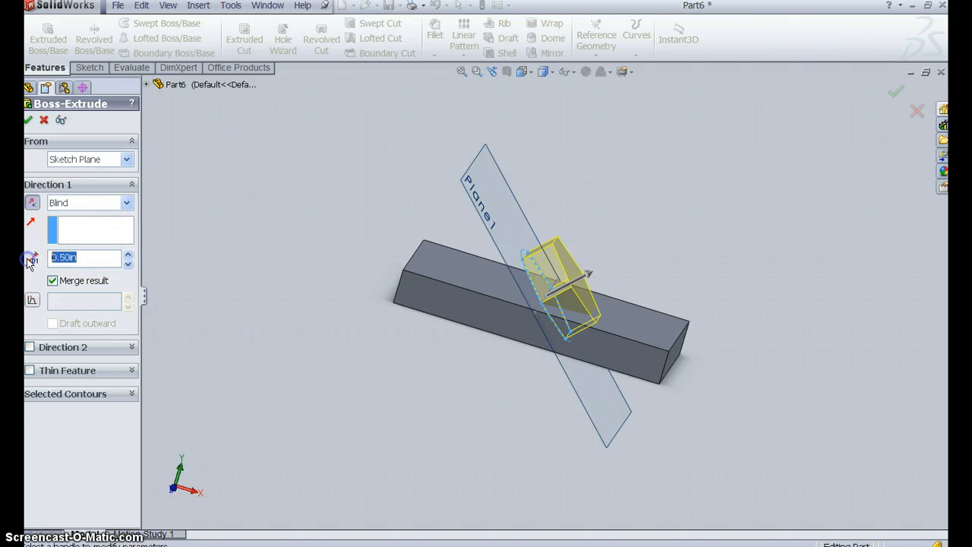
{"action": "type", "text": "2.00in"}
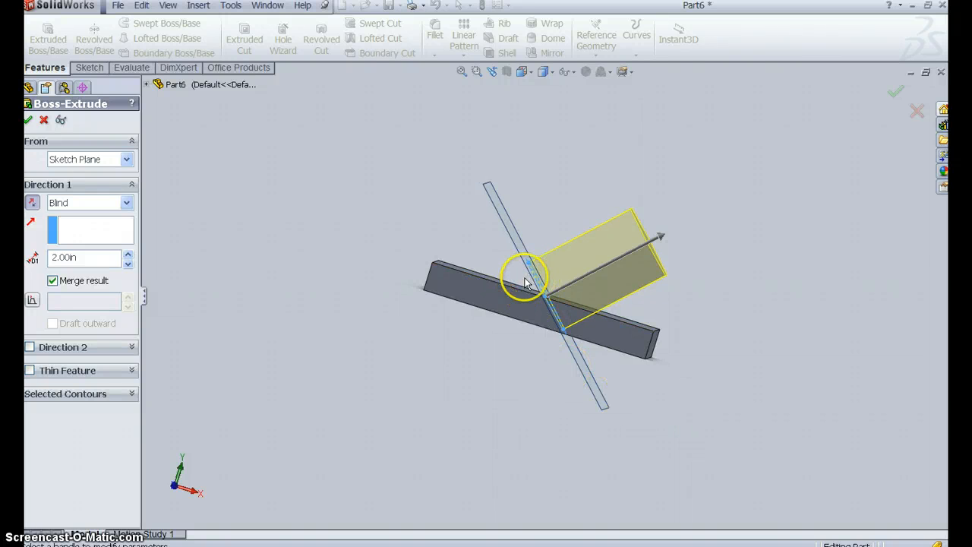
{"action": "mouse_move", "coordinate": [34, 356]}
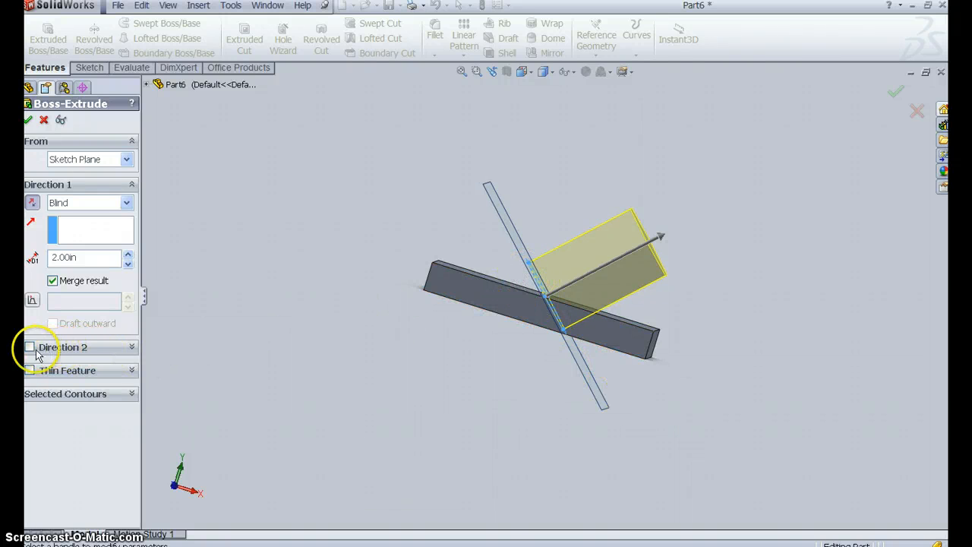
- Enable Direction 2 set to Up To Next and confirm to create Boss-Extrude2
{"action": "left_click", "coordinate": [30, 347]}
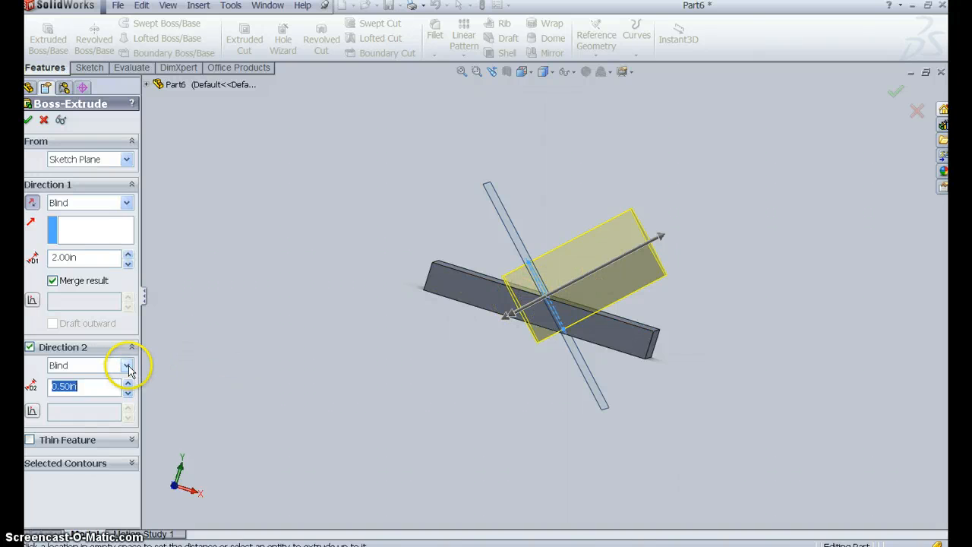
{"action": "left_click", "coordinate": [127, 365]}
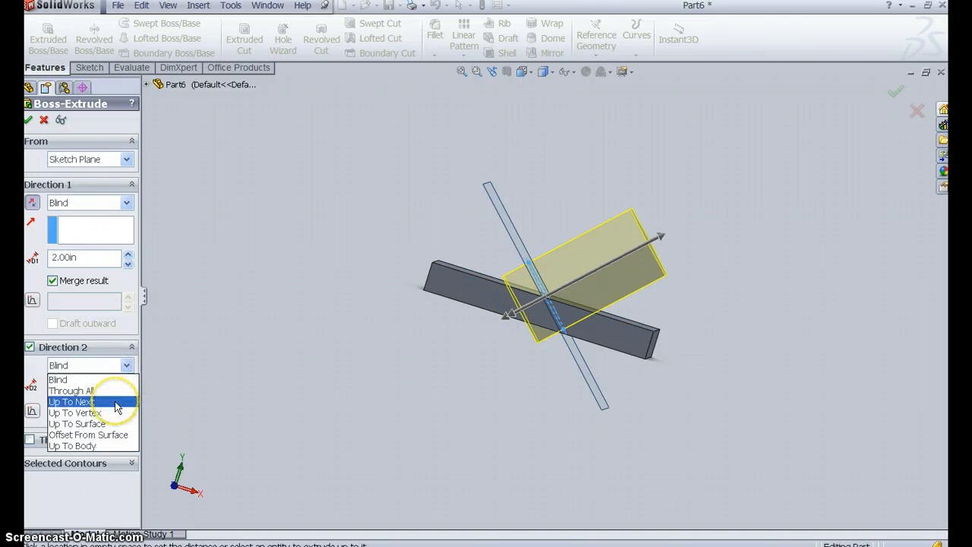
{"action": "left_click", "coordinate": [71, 401]}
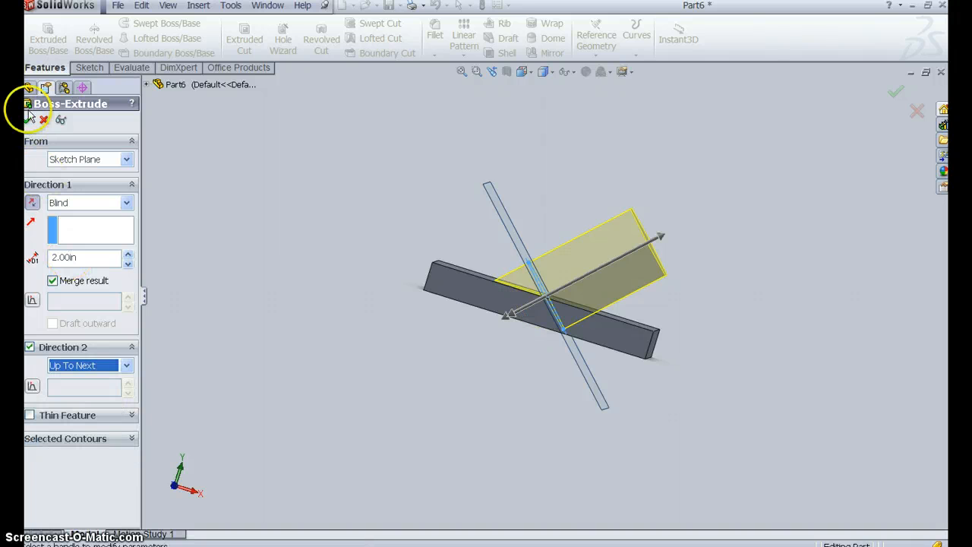
{"action": "left_click", "coordinate": [896, 93]}
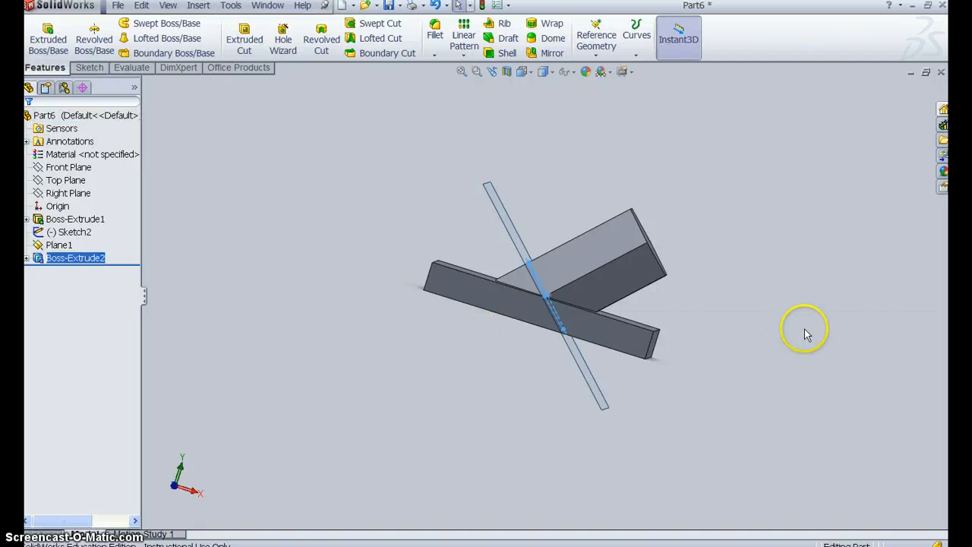
{"action": "left_click_drag", "start_coordinate": [805, 331], "coordinate": [778, 365]}
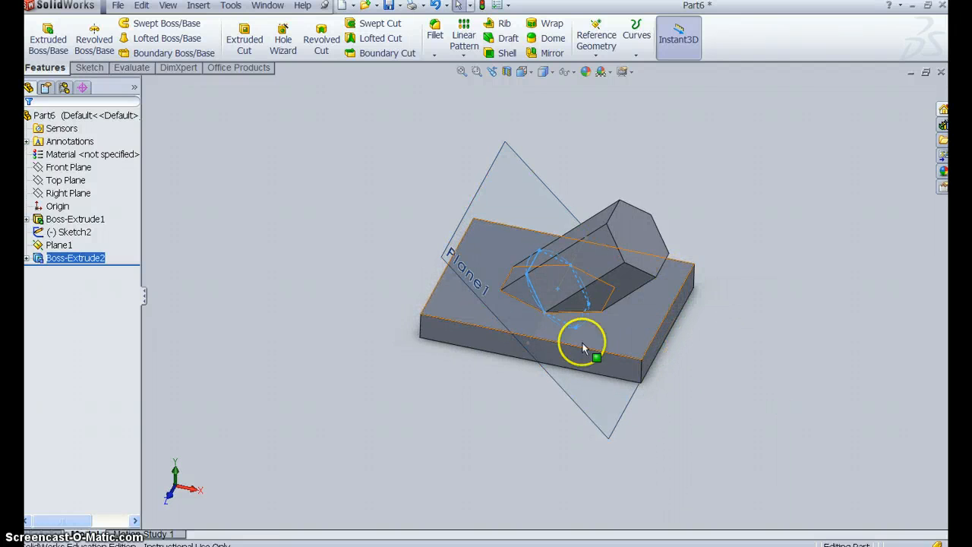
{"action": "mouse_move", "coordinate": [429, 307]}
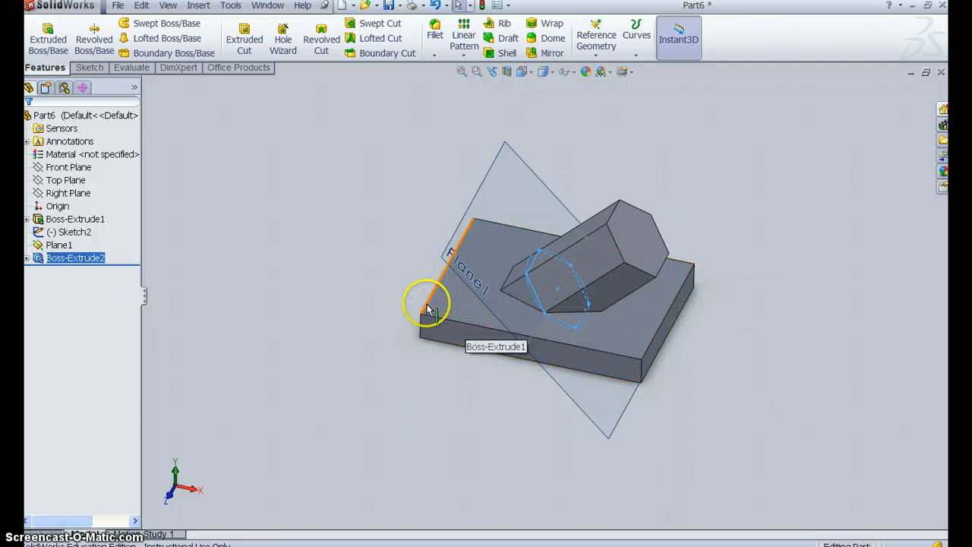